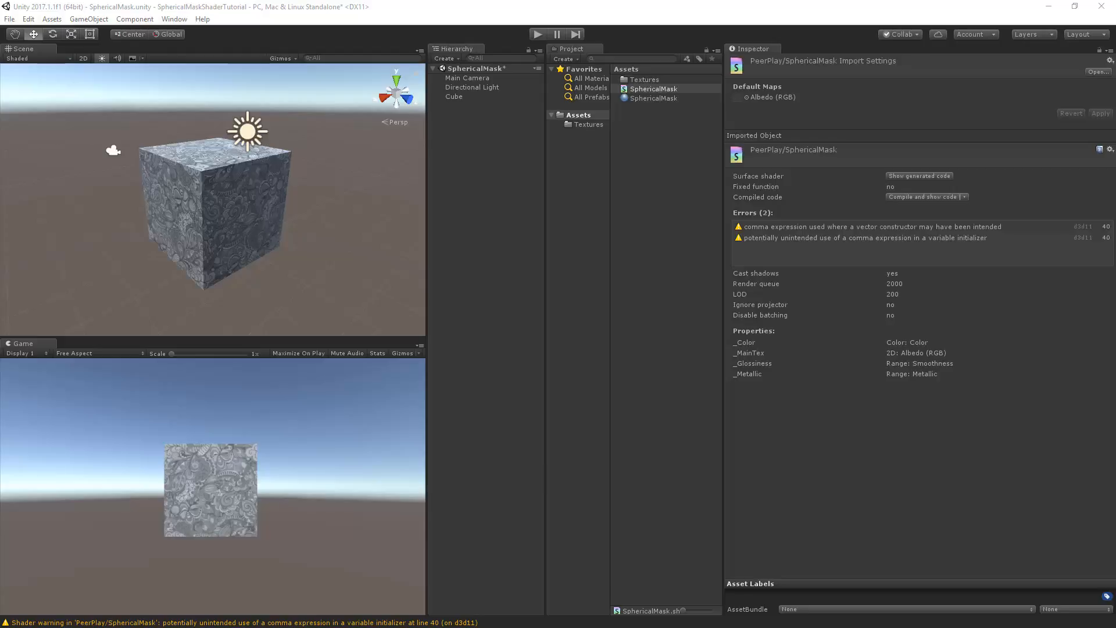
mouse_move(787, 242)
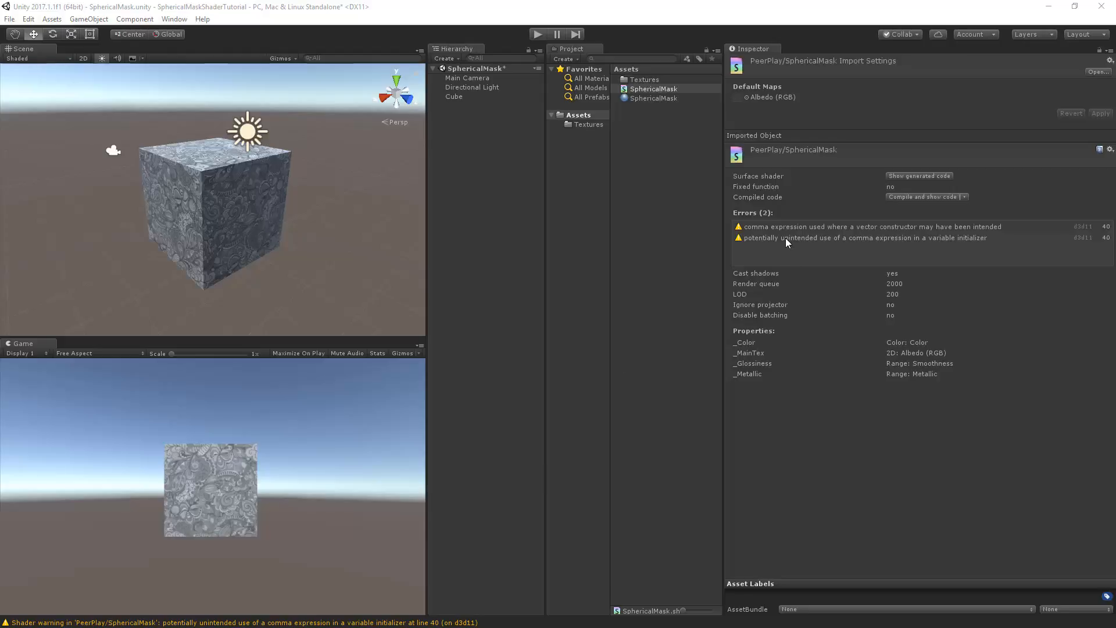
mouse_move(818, 235)
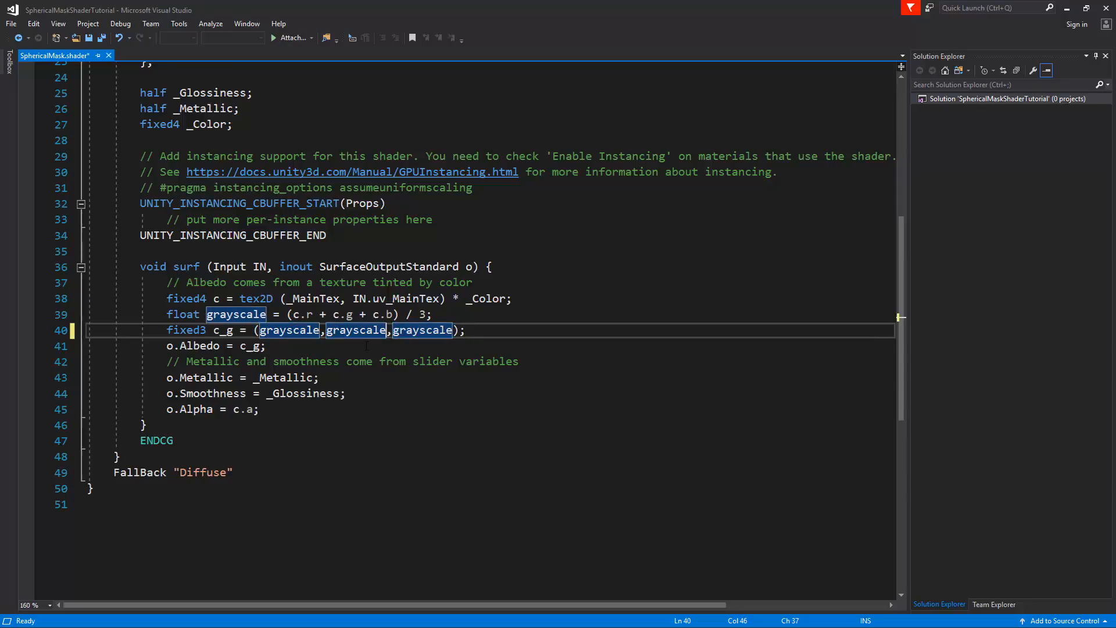
- Save SphericalMask.shader through the File menu
left_click(11, 23)
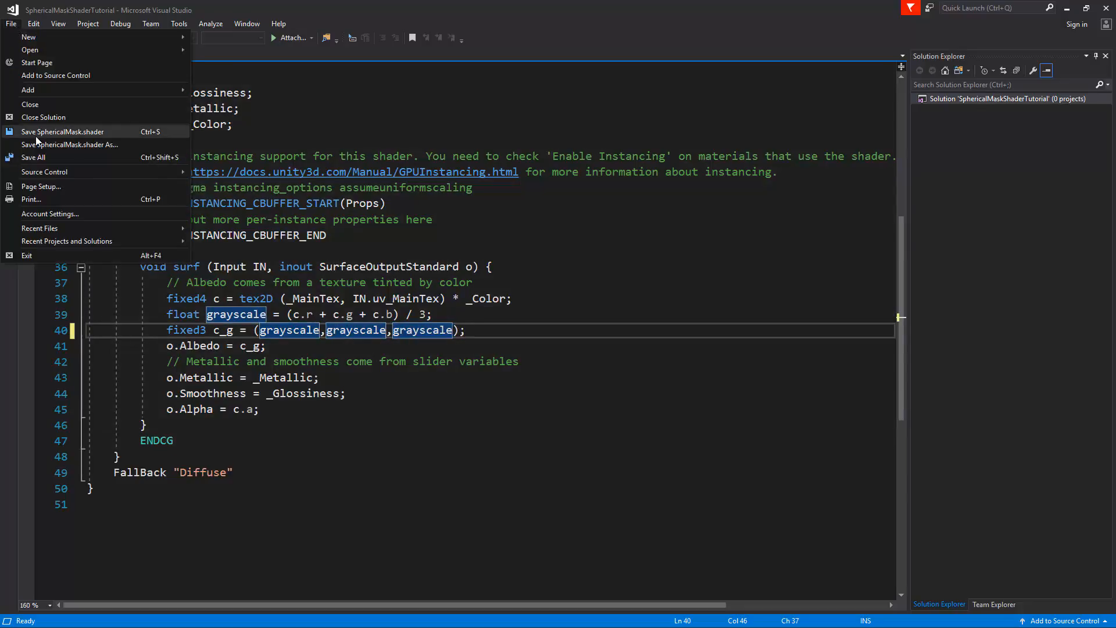
left_click(63, 132)
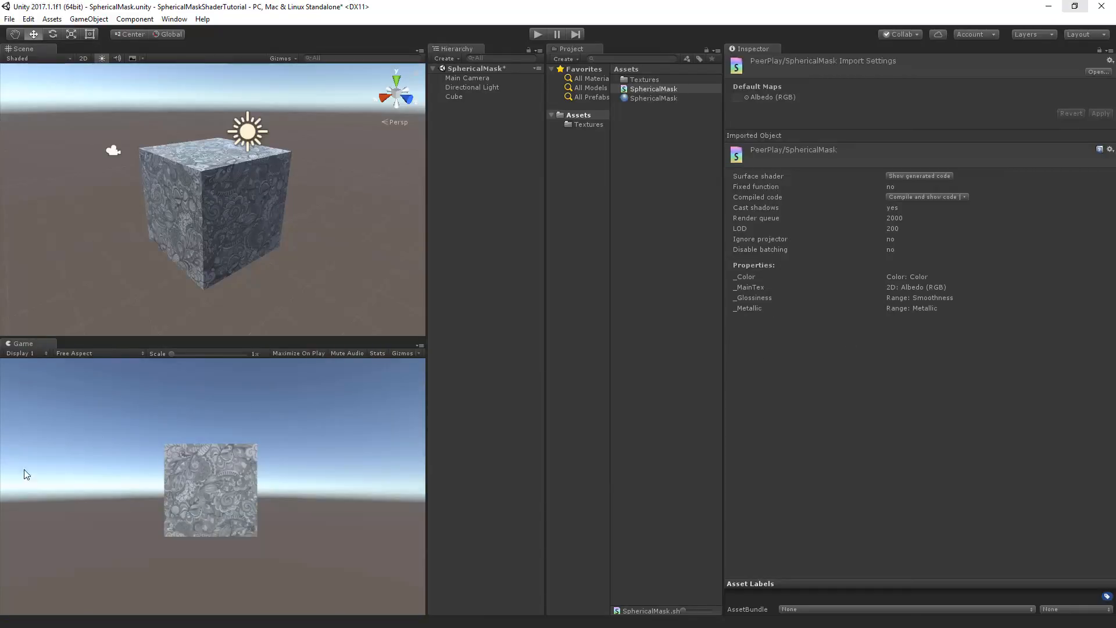
left_click(653, 88)
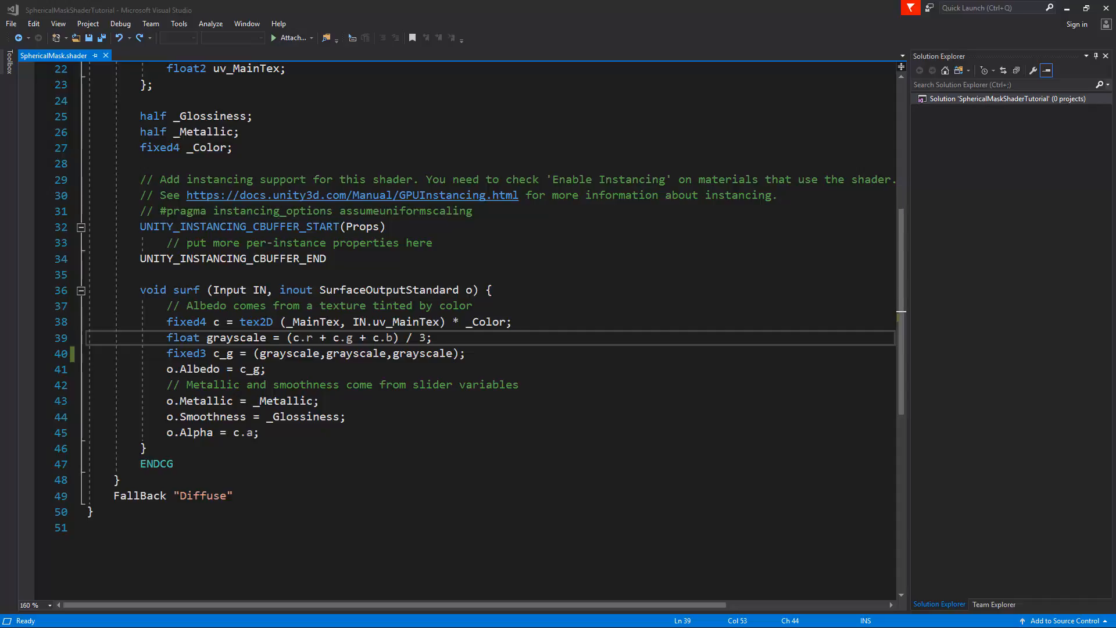
- Make grayscale a half computed as (r+g+b) multiplied by 0.333
type("hal")
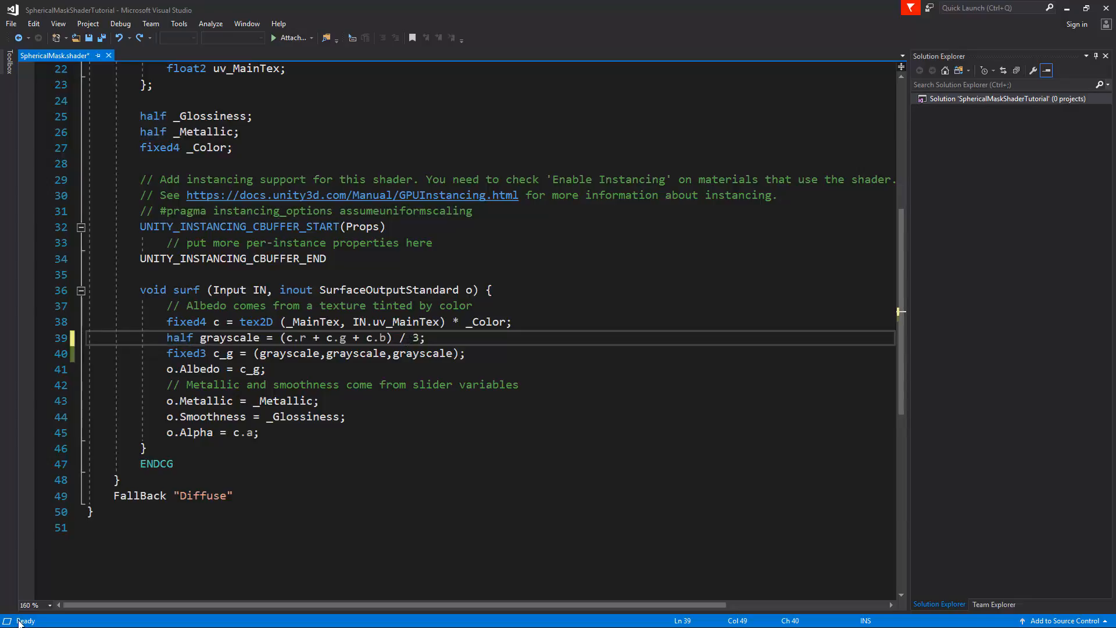
type("*")
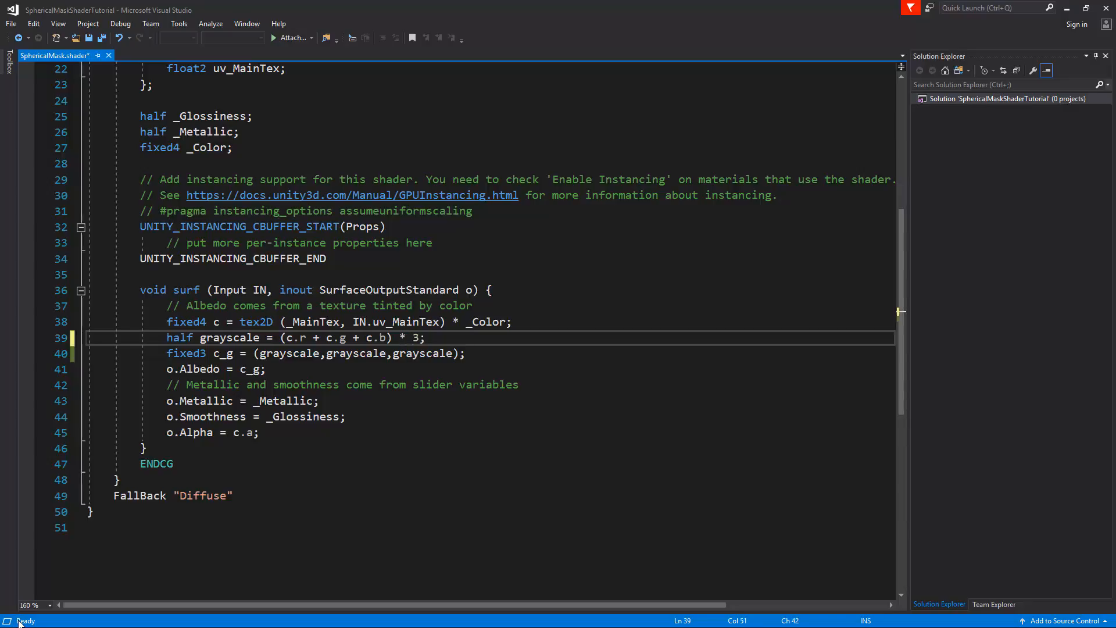
type("0.")
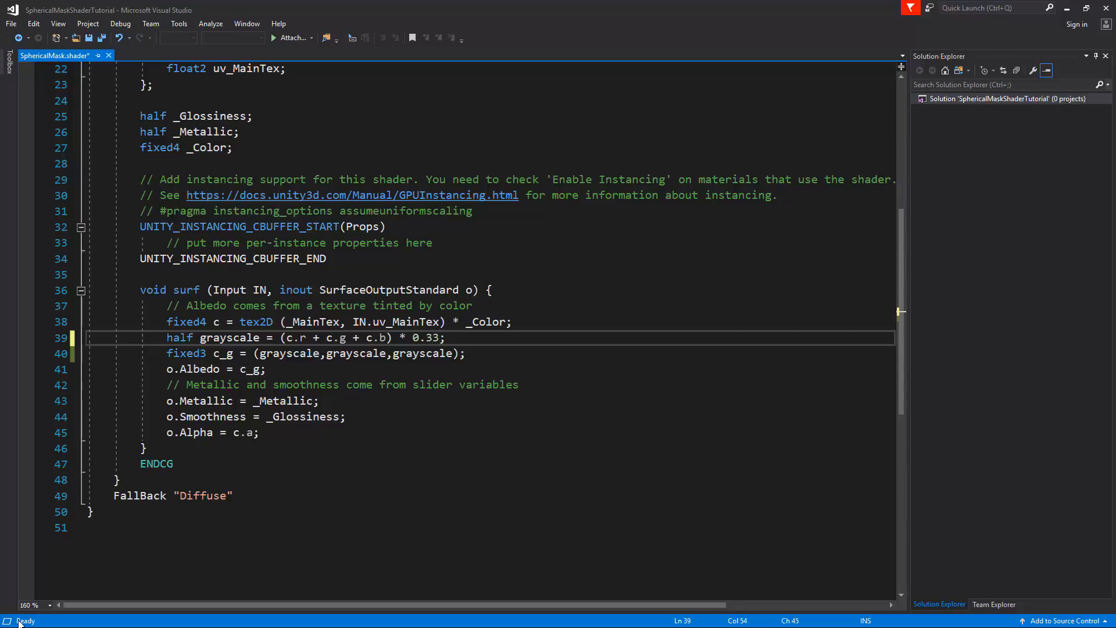
type("3")
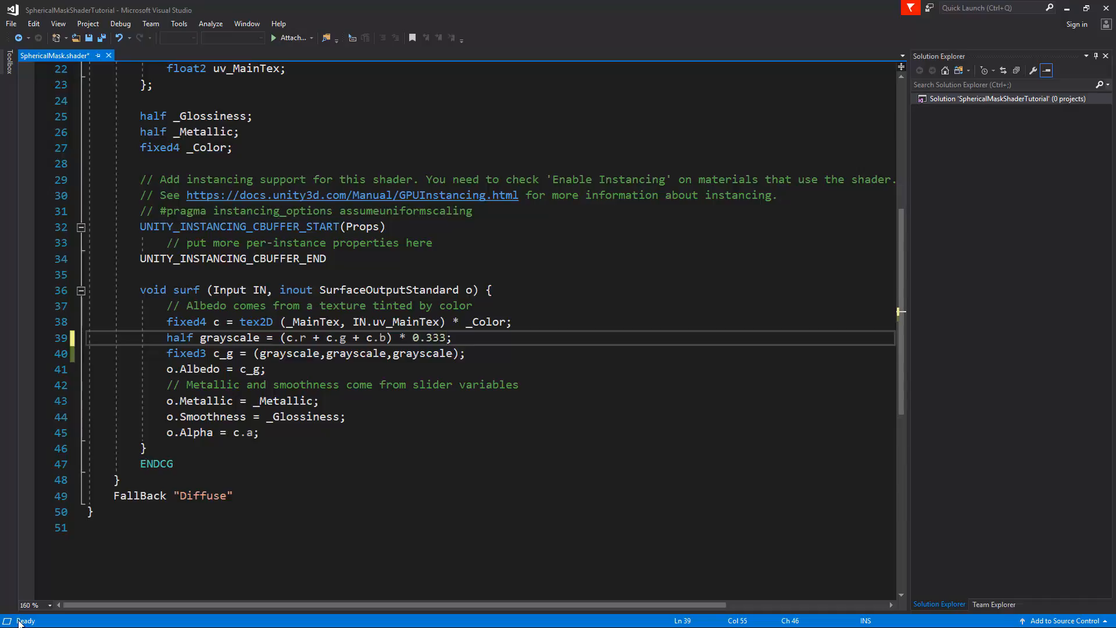
- Build c_g's grayscale triple with a fixed3 constructor on the next line
key("Down")
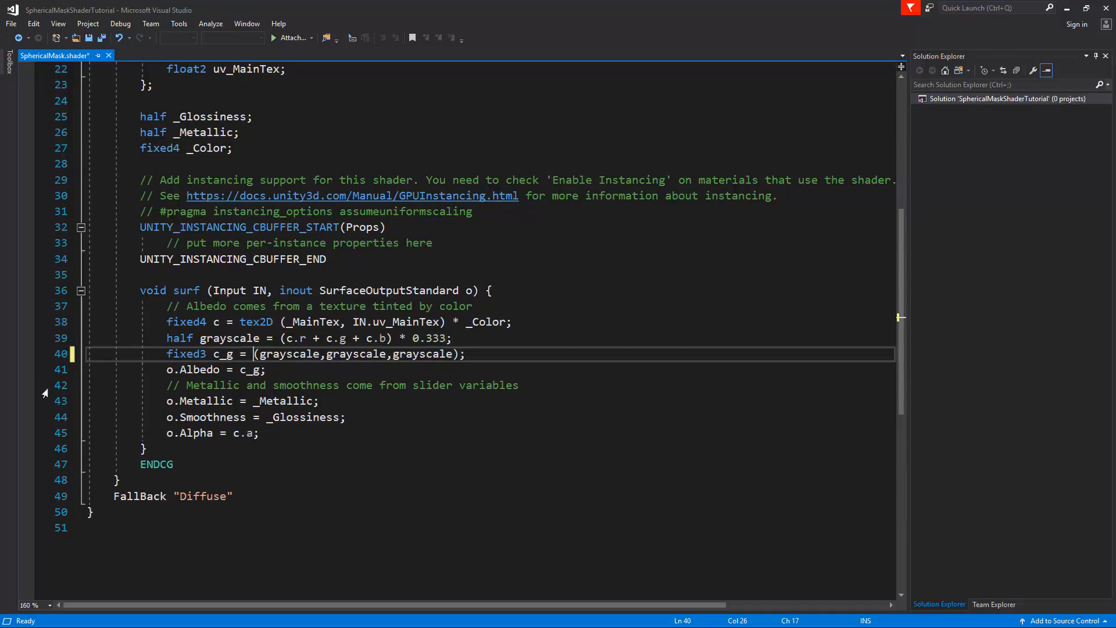
type("fixed")
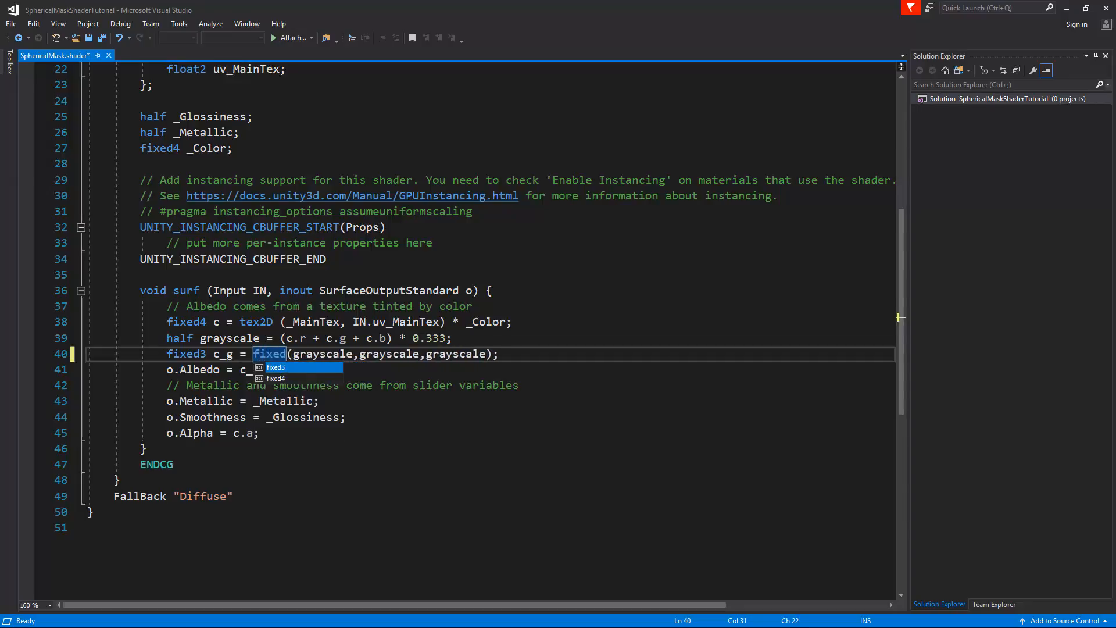
key("Tab")
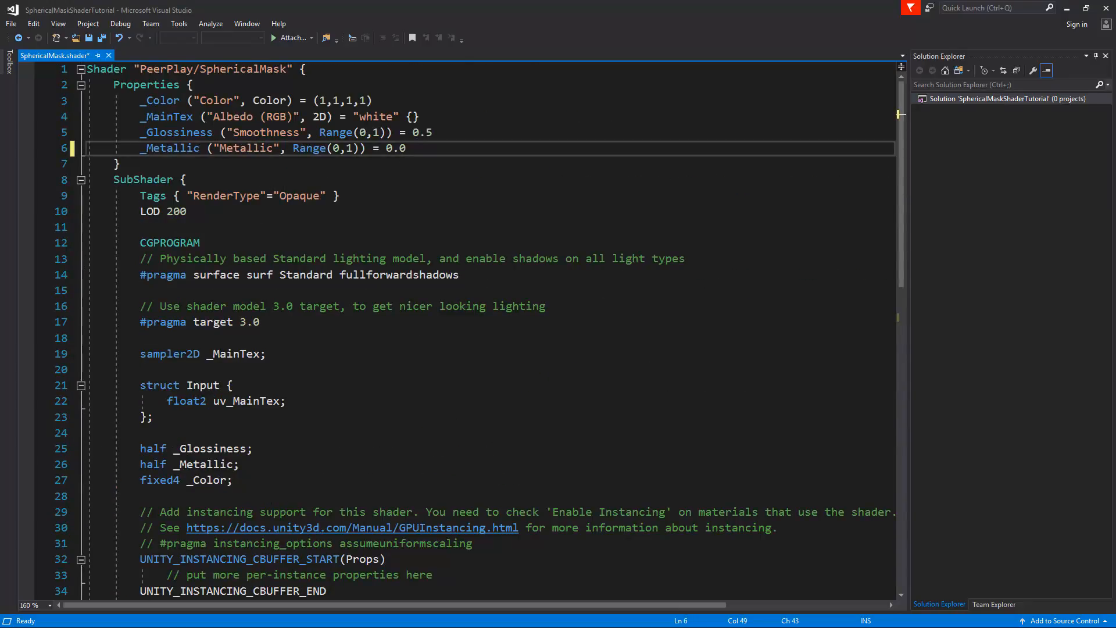
- Type _Position ("World Position", Vector) = (0,0,0,0) on a new line below _Metallic
key("Enter")
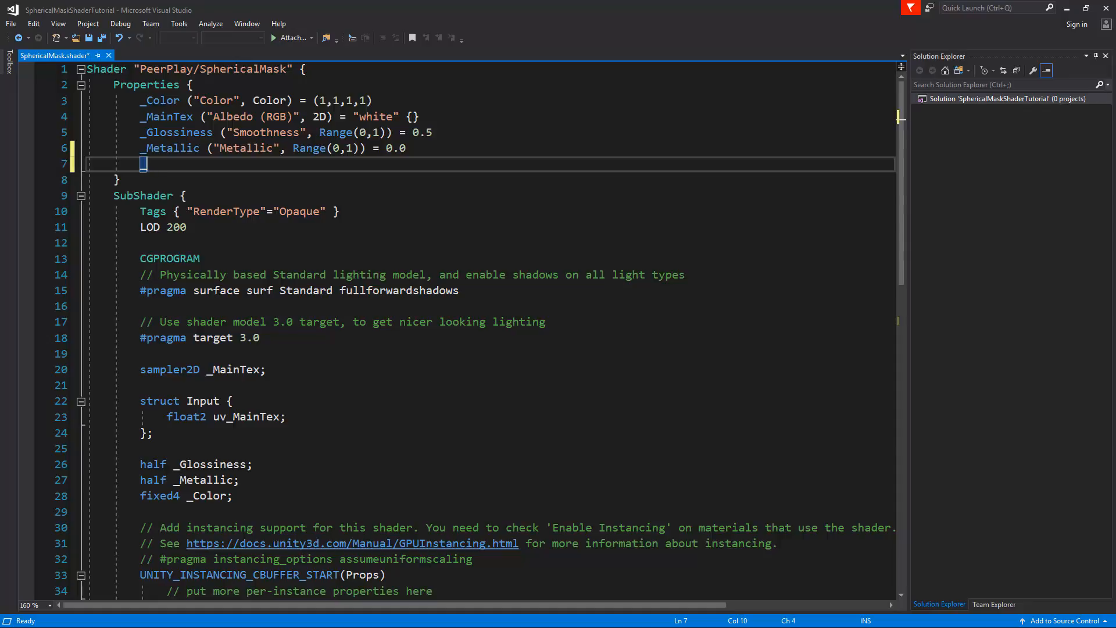
type("_Position ()")
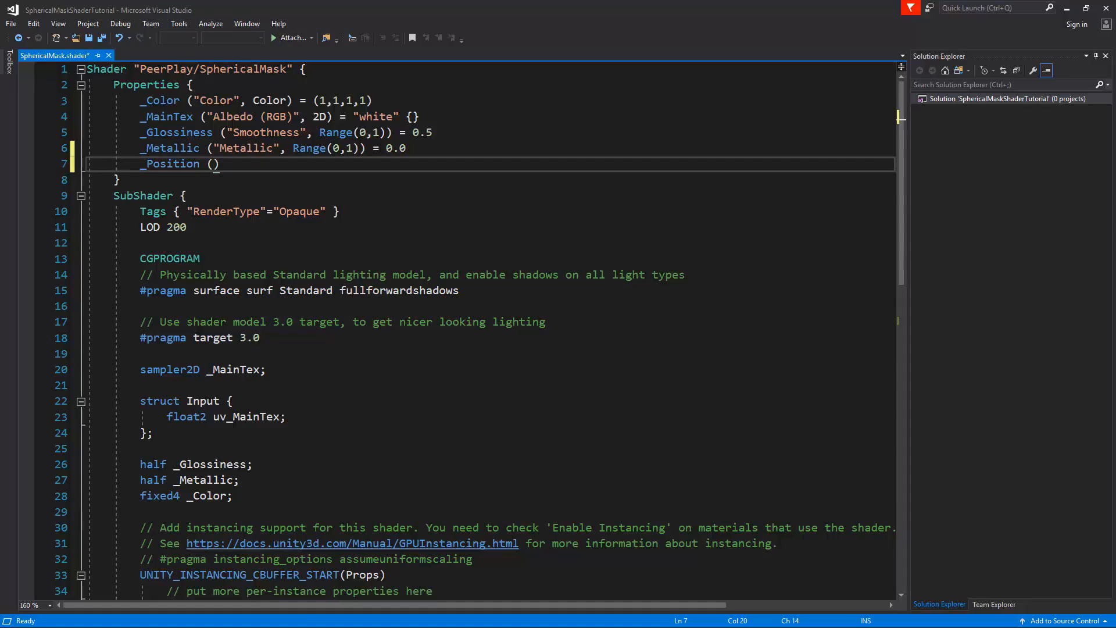
type("\"")
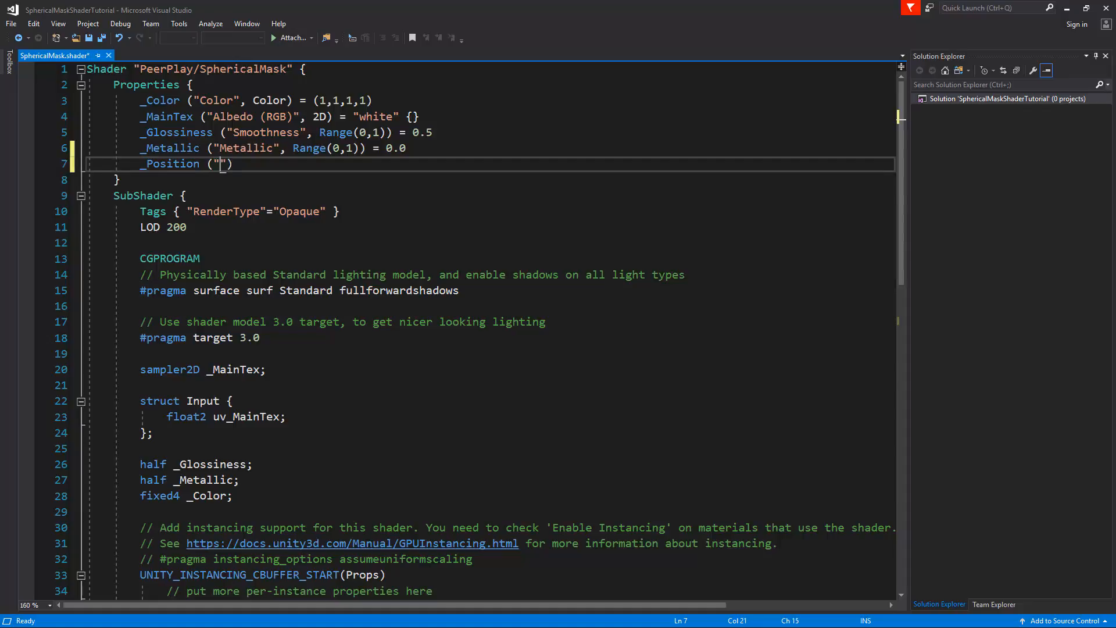
type("Positio")
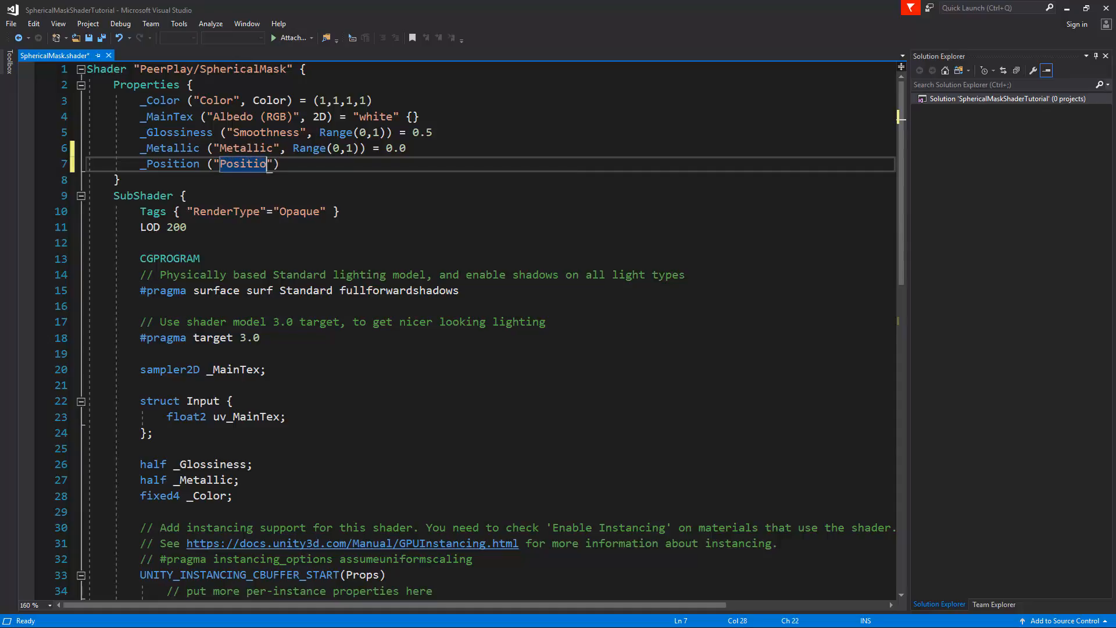
type("n")
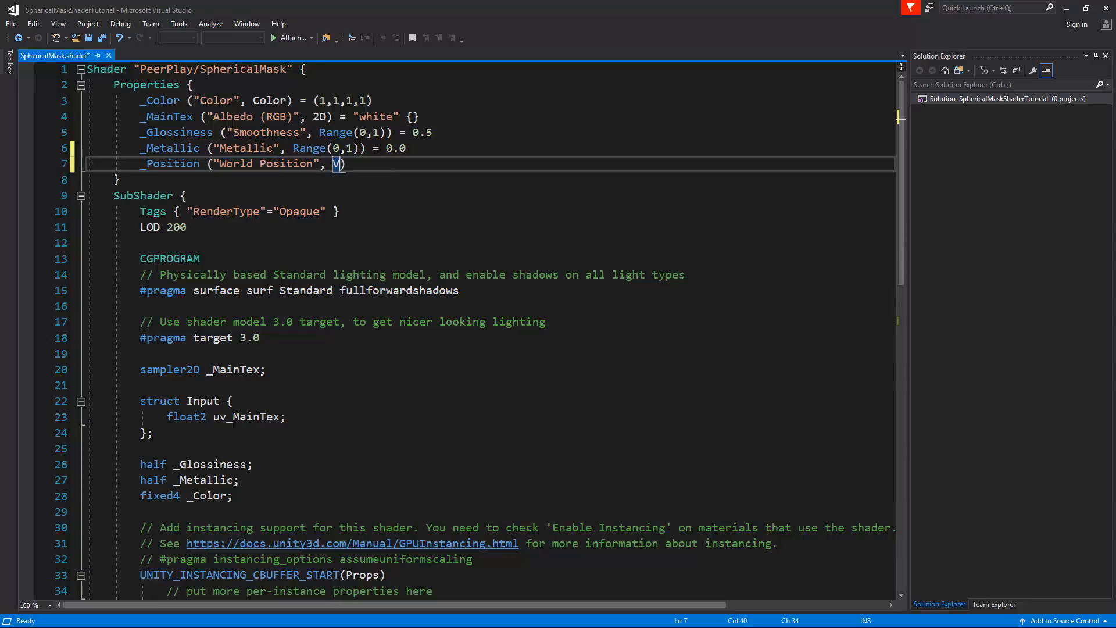
type("ector) =")
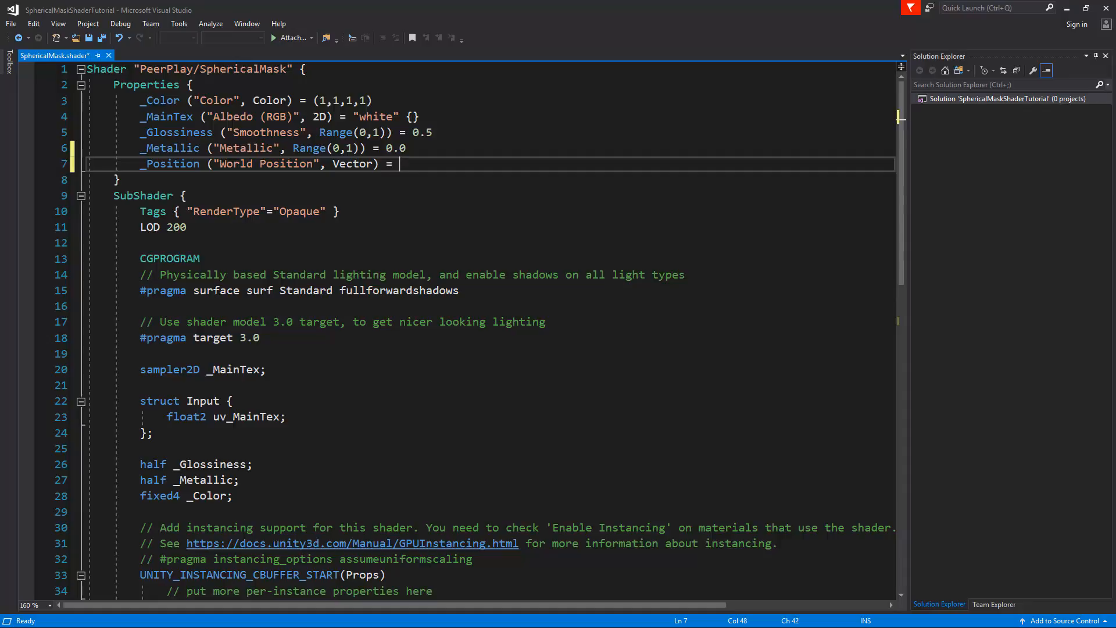
type("(0,0,0,0)")
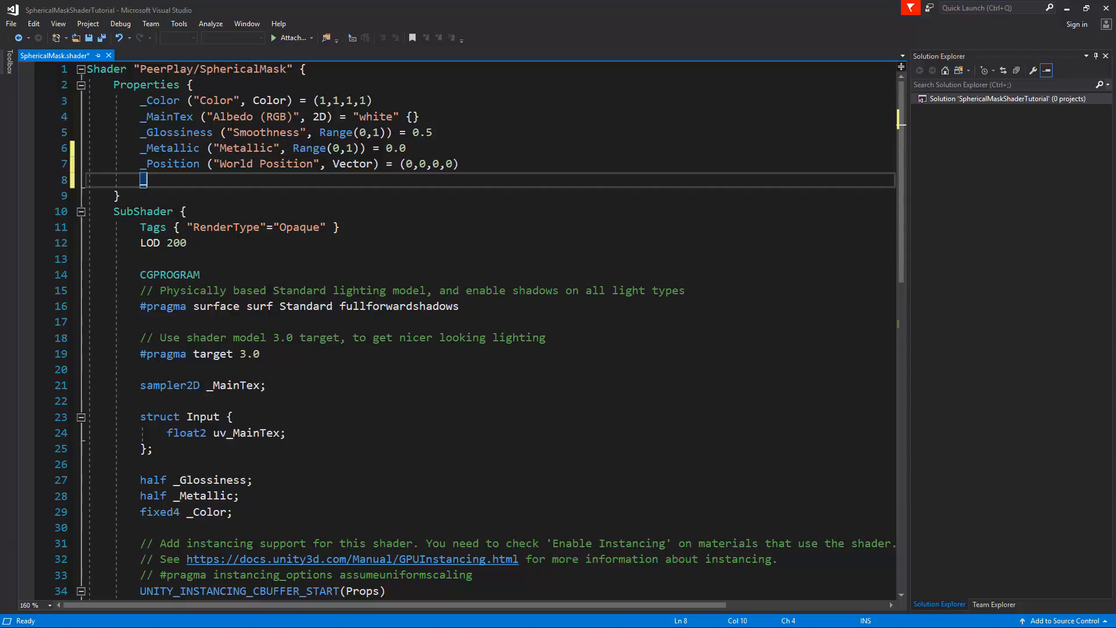
- Write the _Radius ("Sphere Radius", Range(0,100)) = 0 property line
type("_Radius (\"\")")
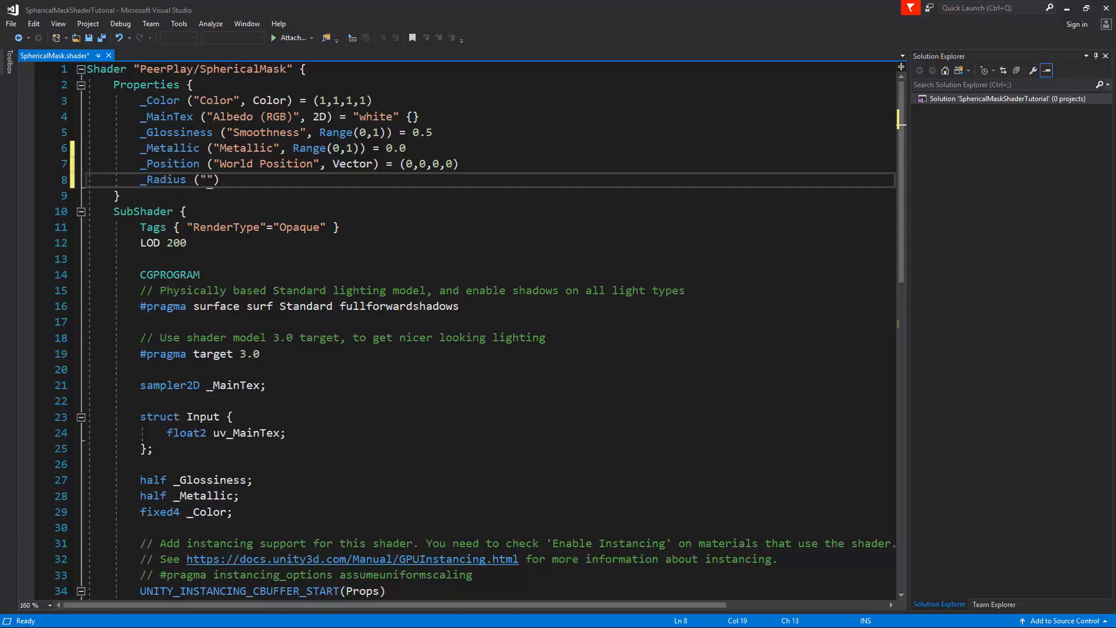
type("Sphere Radius")
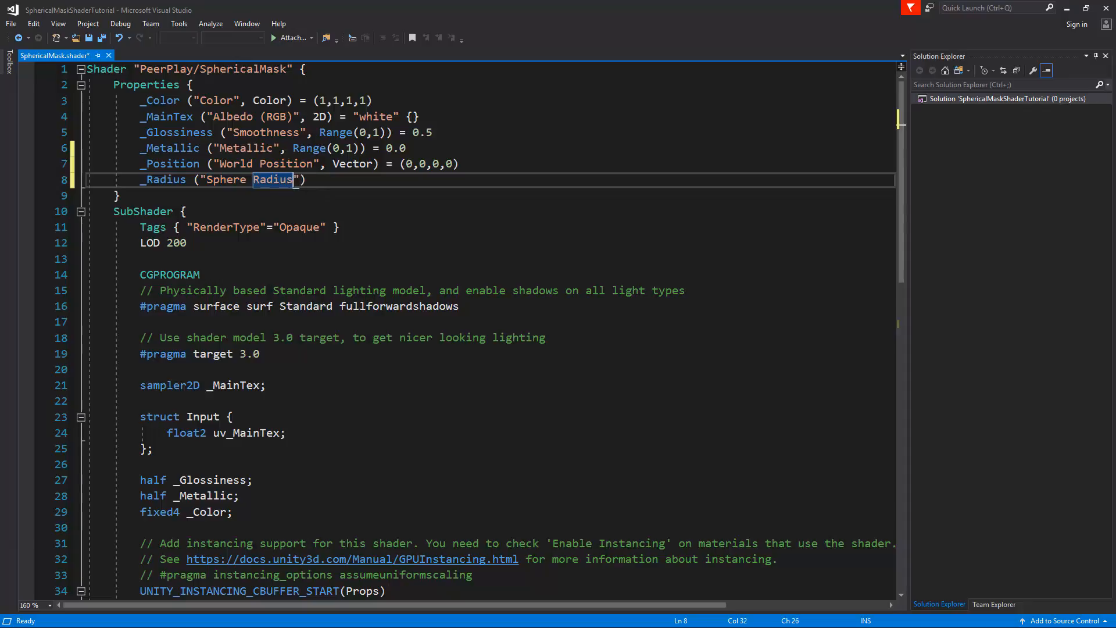
type(", Range(")
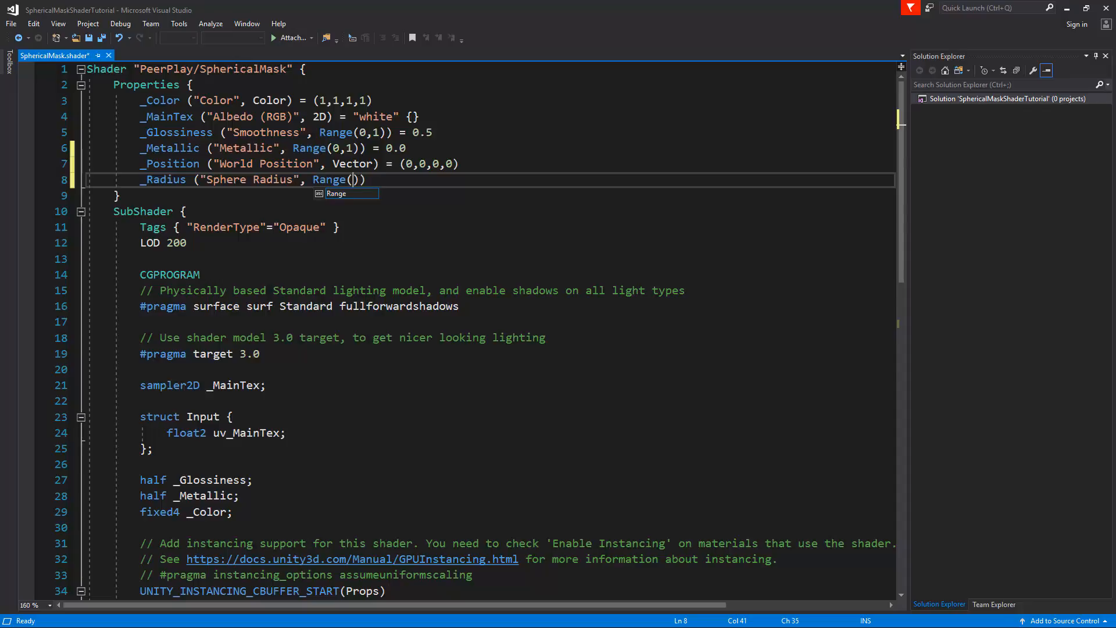
type("0")
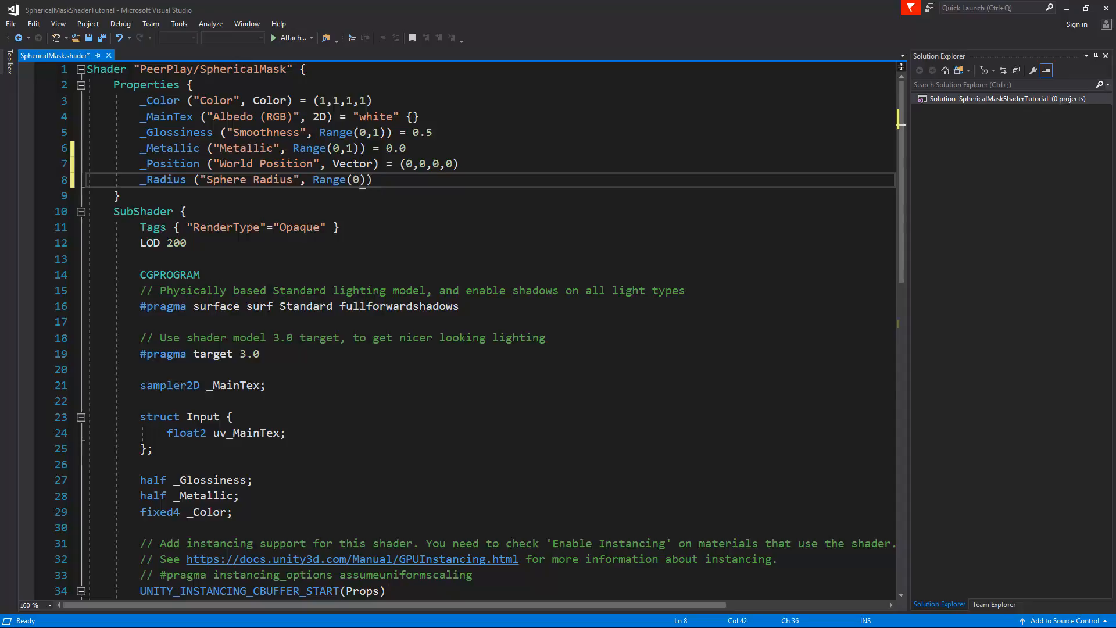
type(",100)) =")
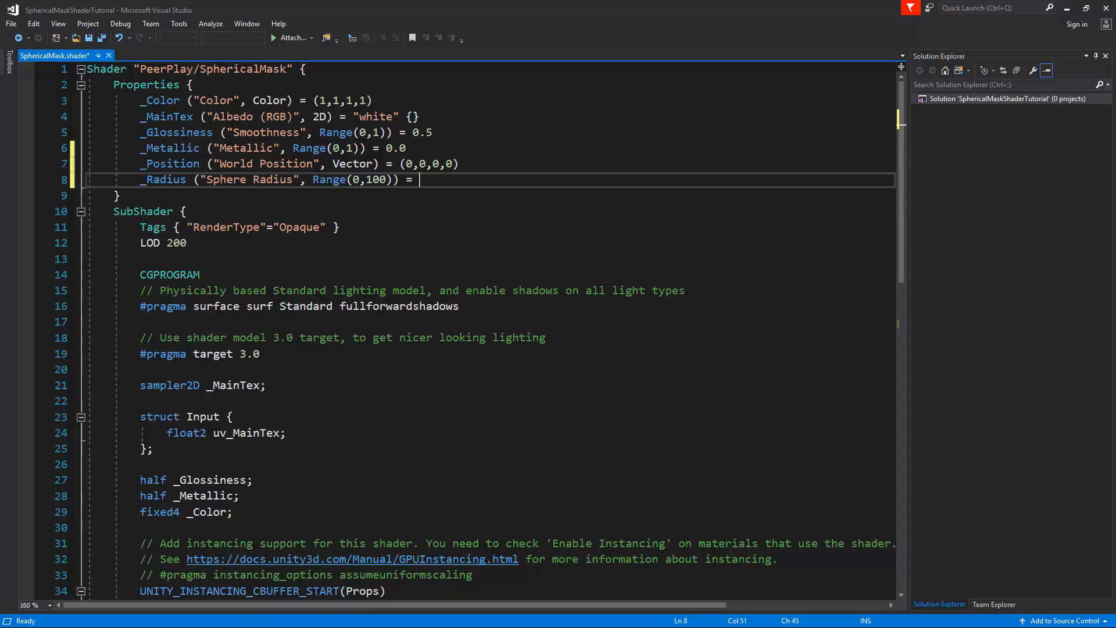
type("0")
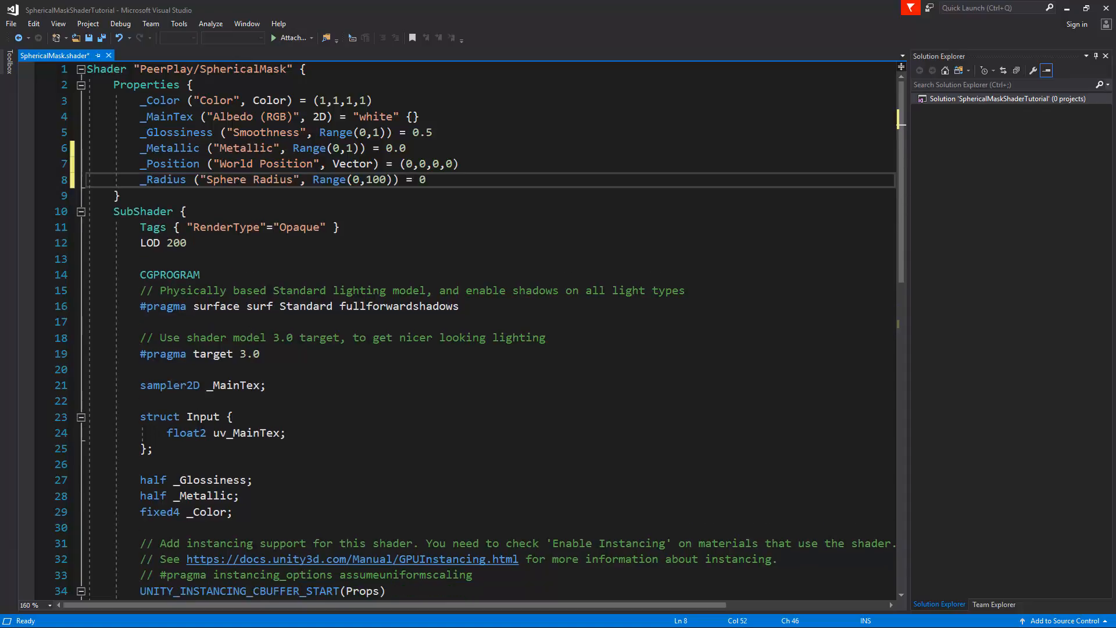
- Type _Softness("Sphere Softness", Range(0,100)) on the line below
type("_S")
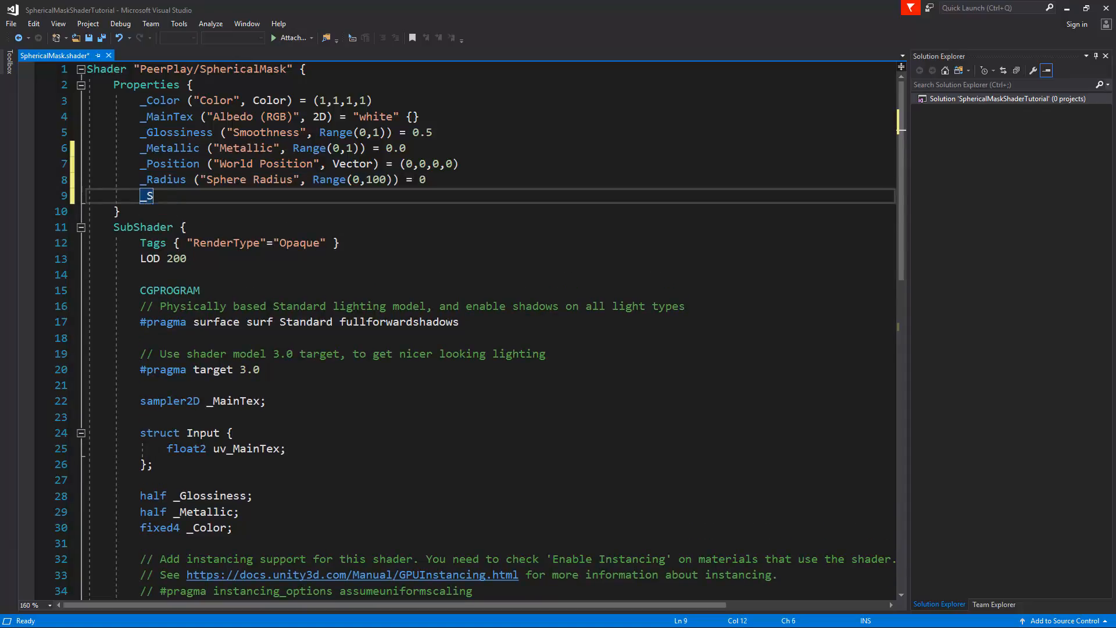
type("oftness")
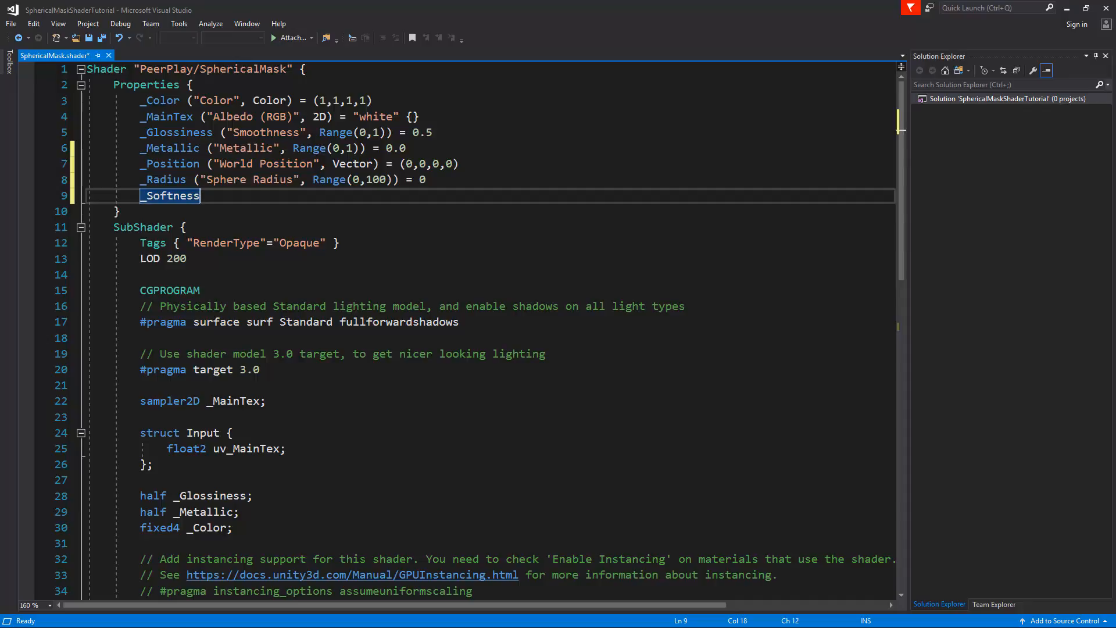
type("(\"S\")")
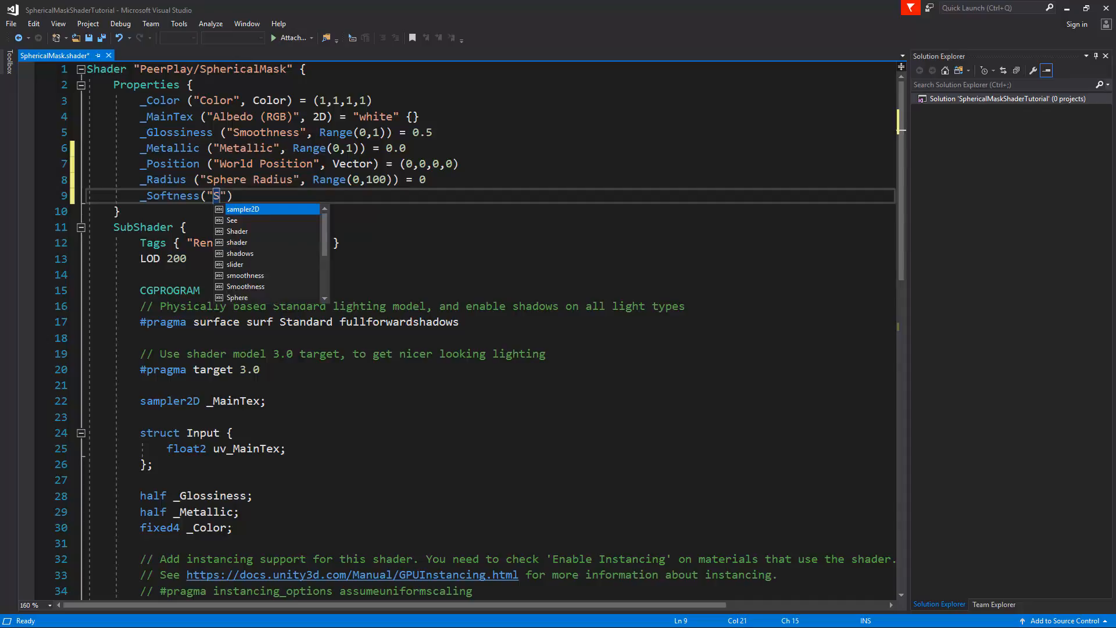
type("phere Soft")
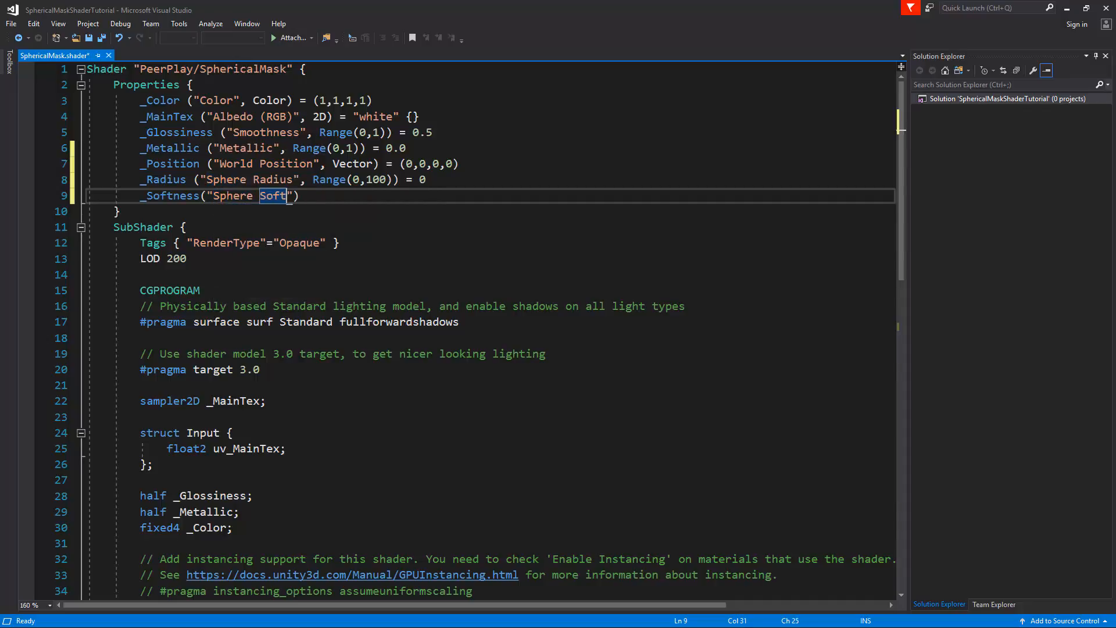
type("ness\", Range")
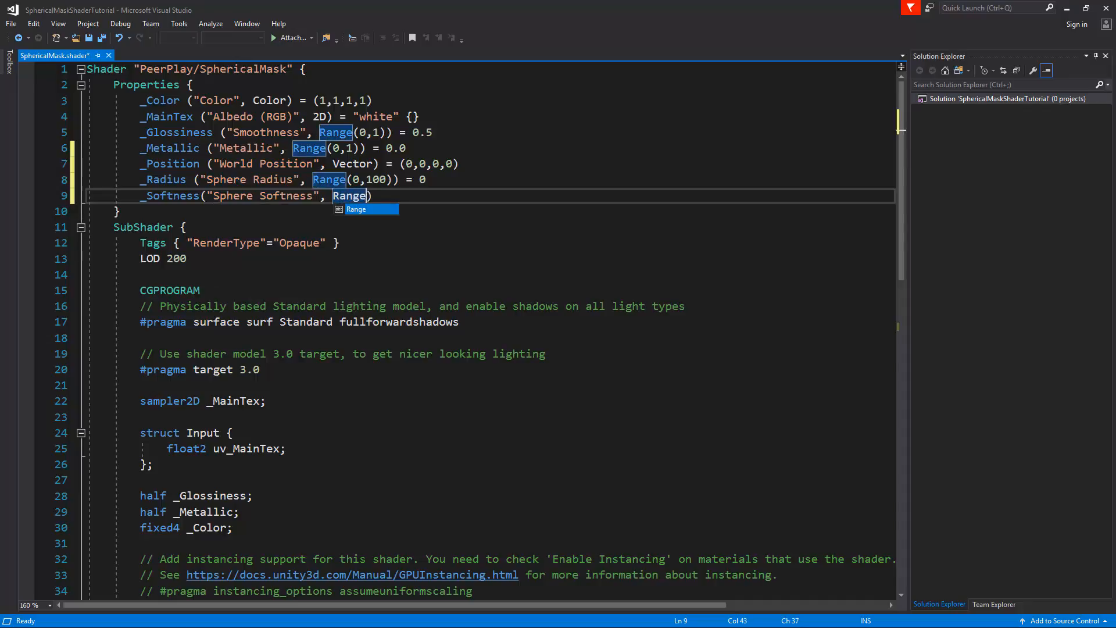
type("(0,")
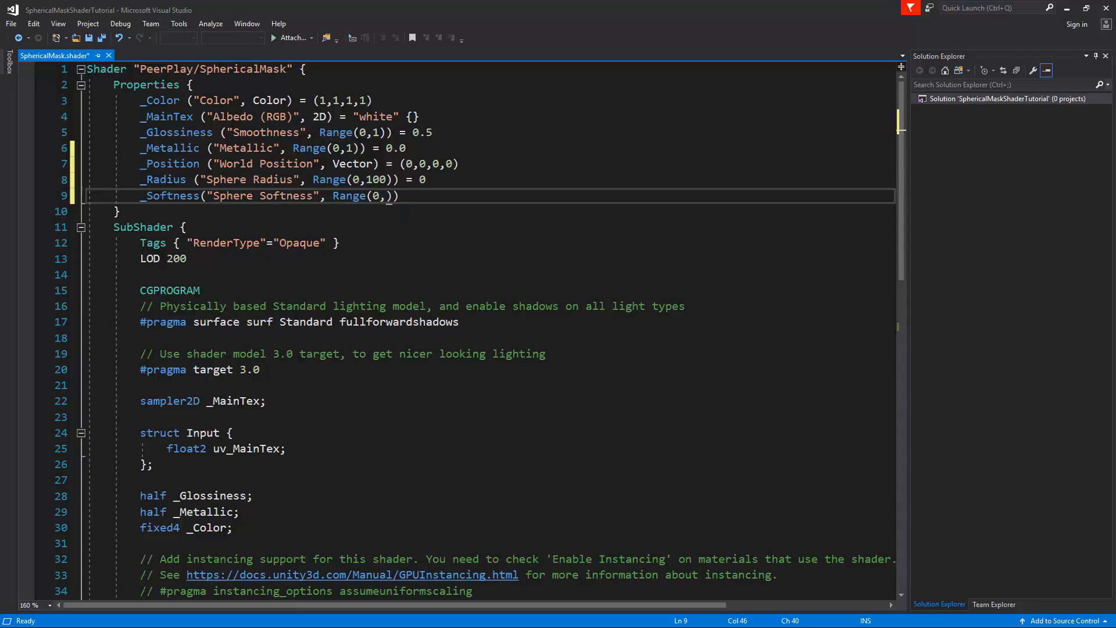
type("100)")
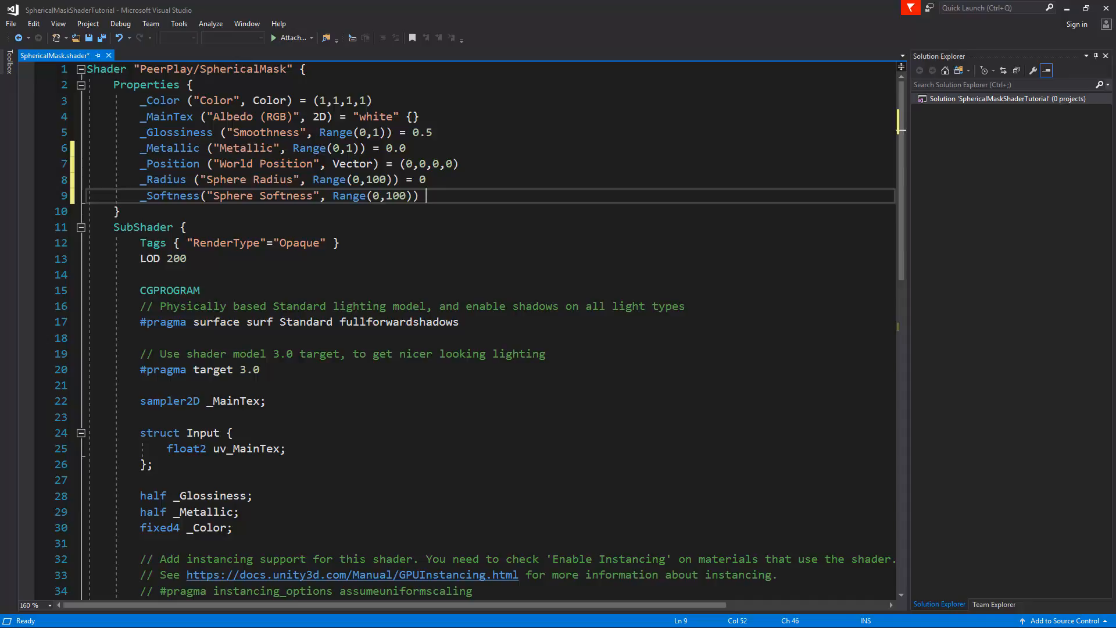
- Give _Softness a default of 0, save, then set radius 13 and softness 21.5
type("= 0")
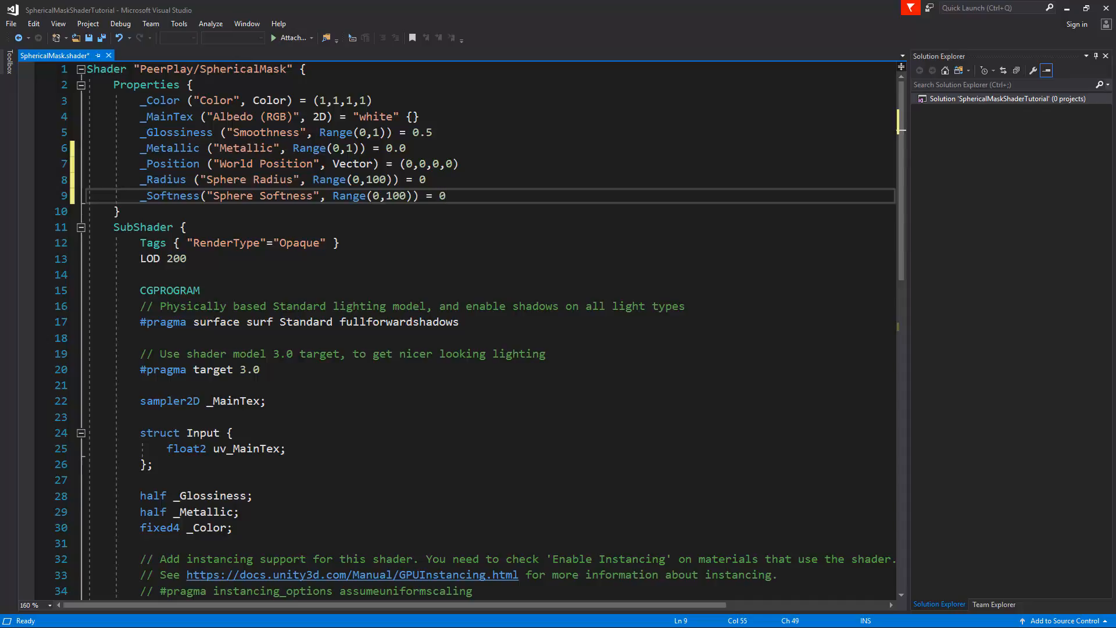
key("ctrl+s")
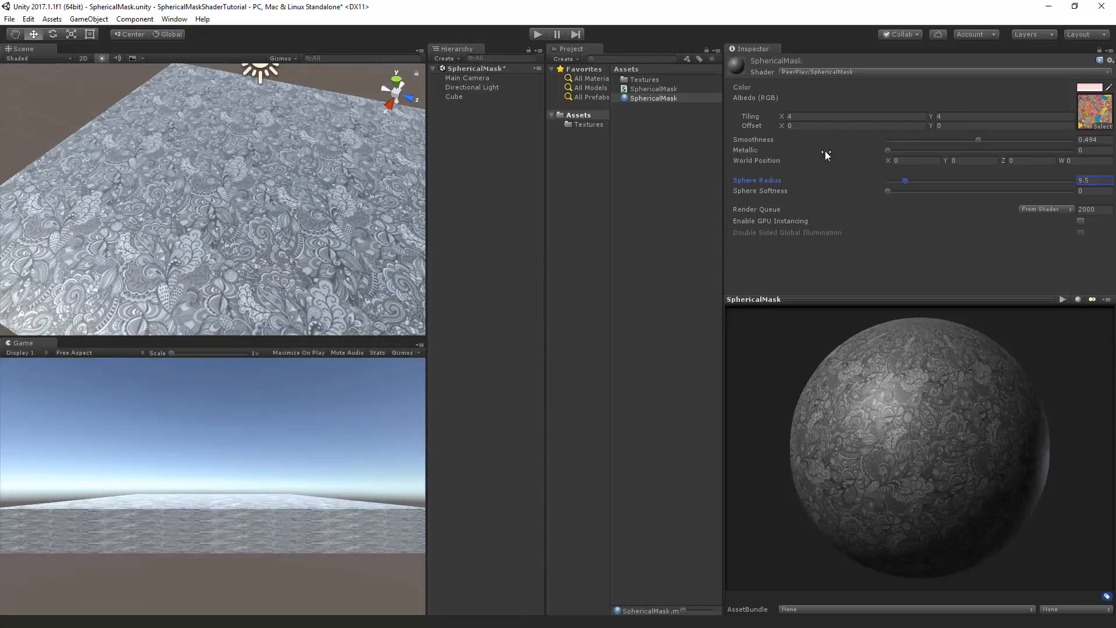
left_click_drag(906, 181, 919, 181)
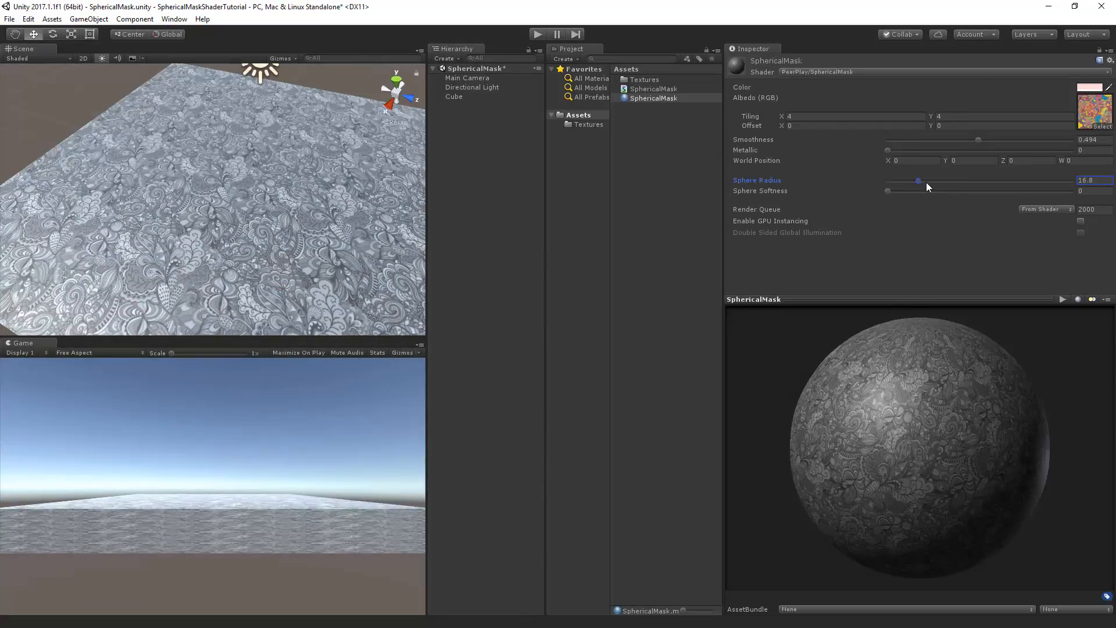
left_click_drag(919, 180, 911, 181)
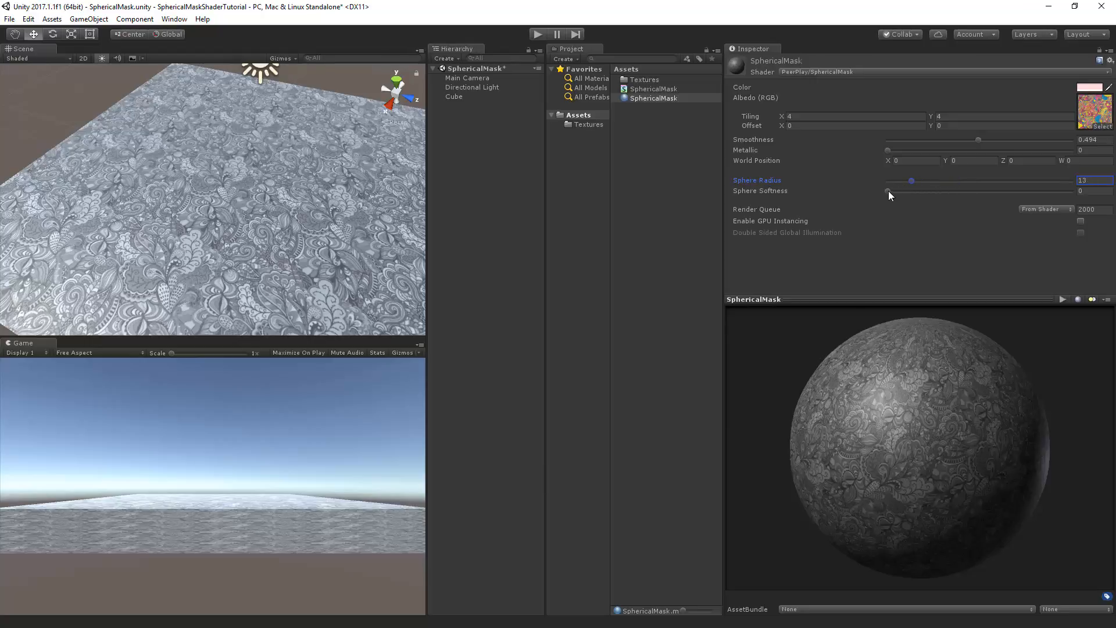
left_click_drag(888, 191, 926, 191)
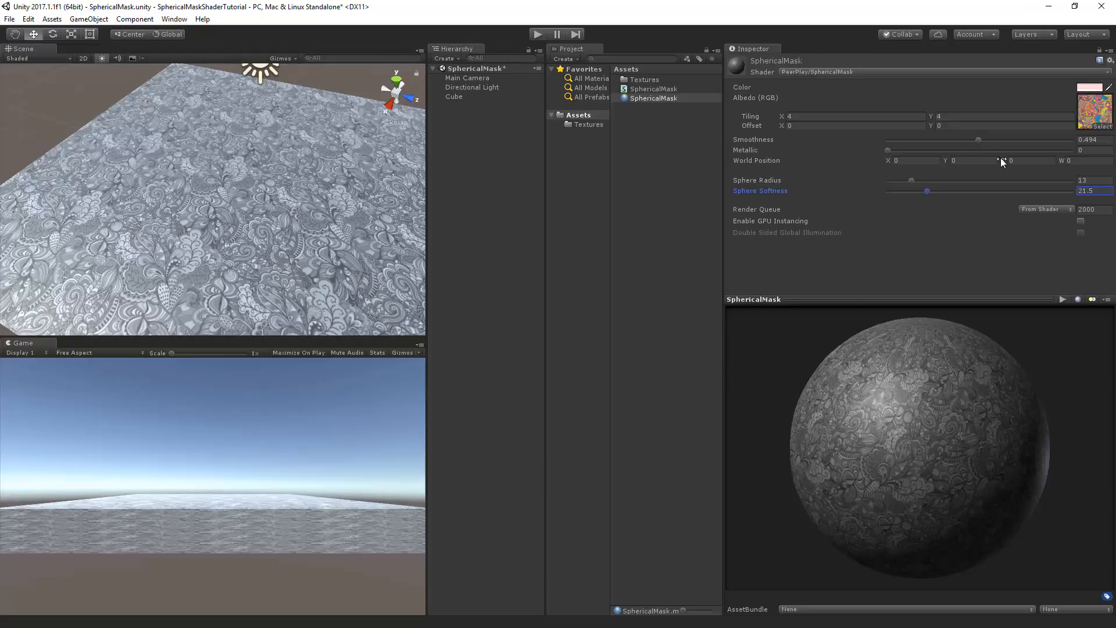
mouse_move(1063, 167)
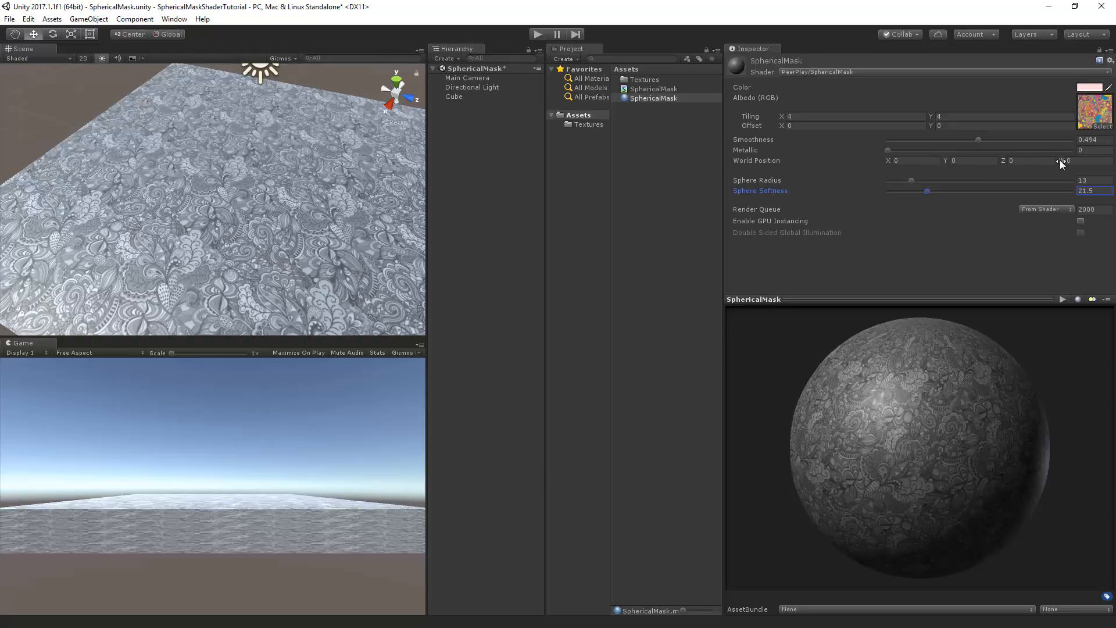
mouse_move(1018, 179)
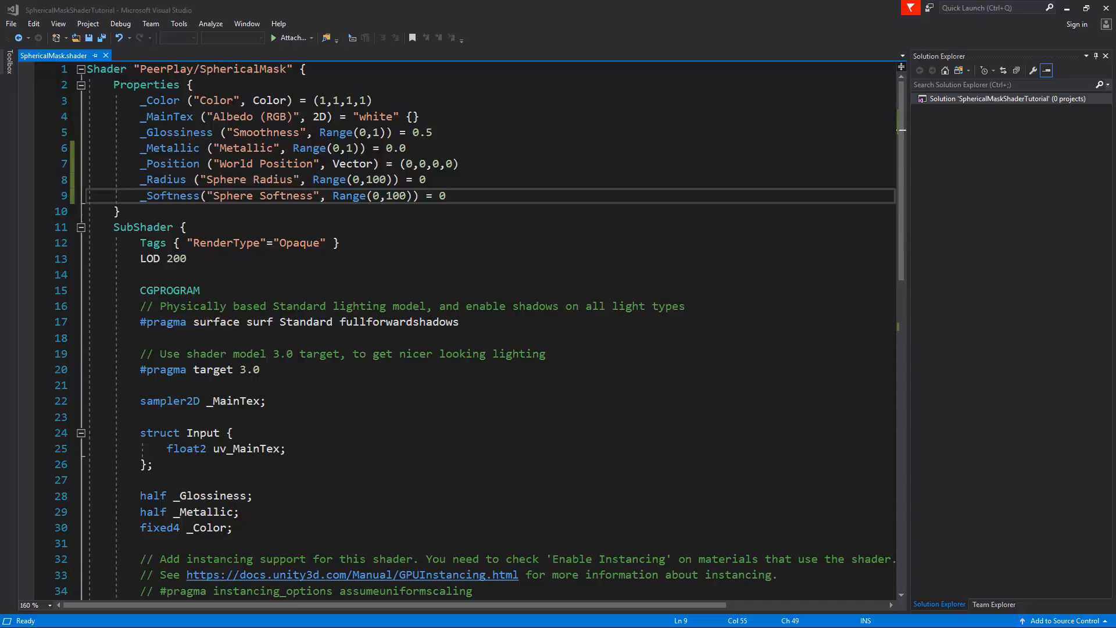
mouse_move(58, 361)
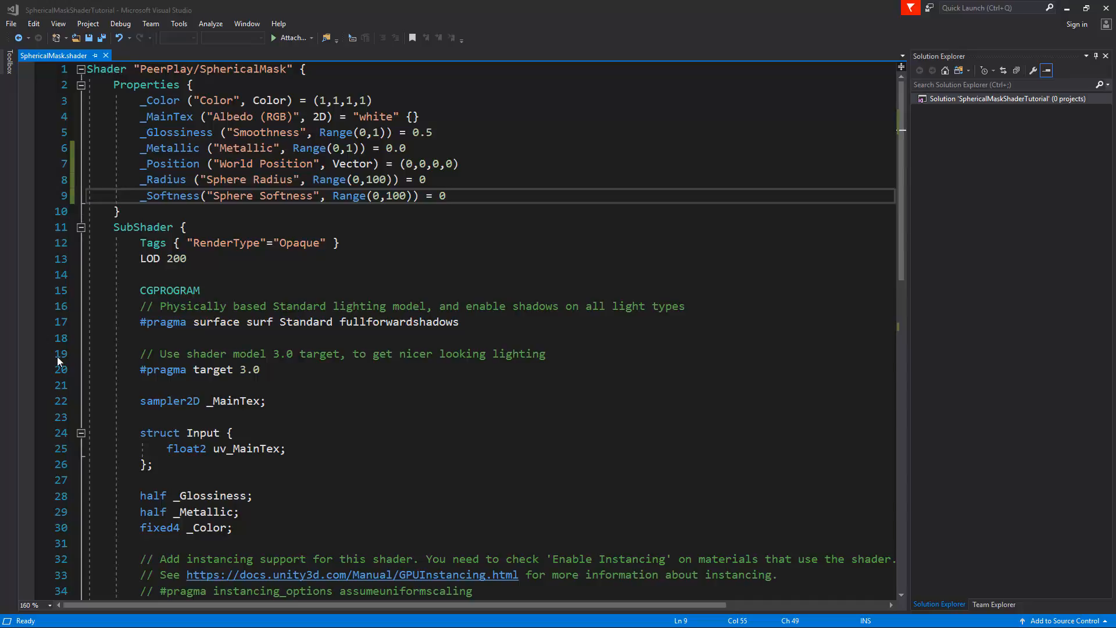
- Place the cursor at the end of the fixed4 _Color; declaration
double_click(170, 196)
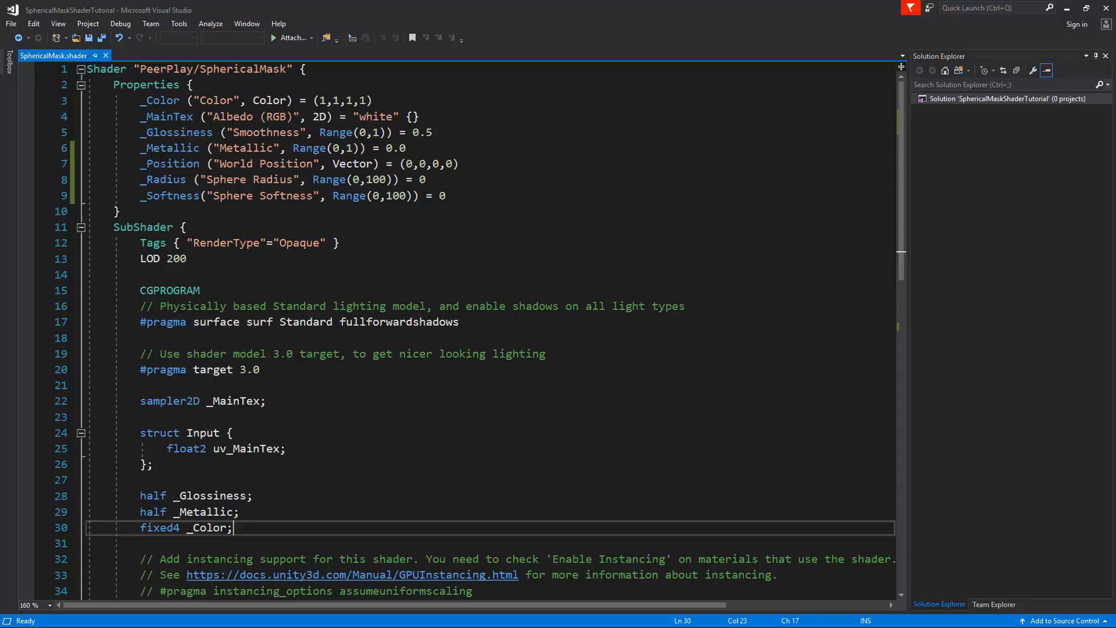
double_click(169, 196)
type("//Spherical Mask")
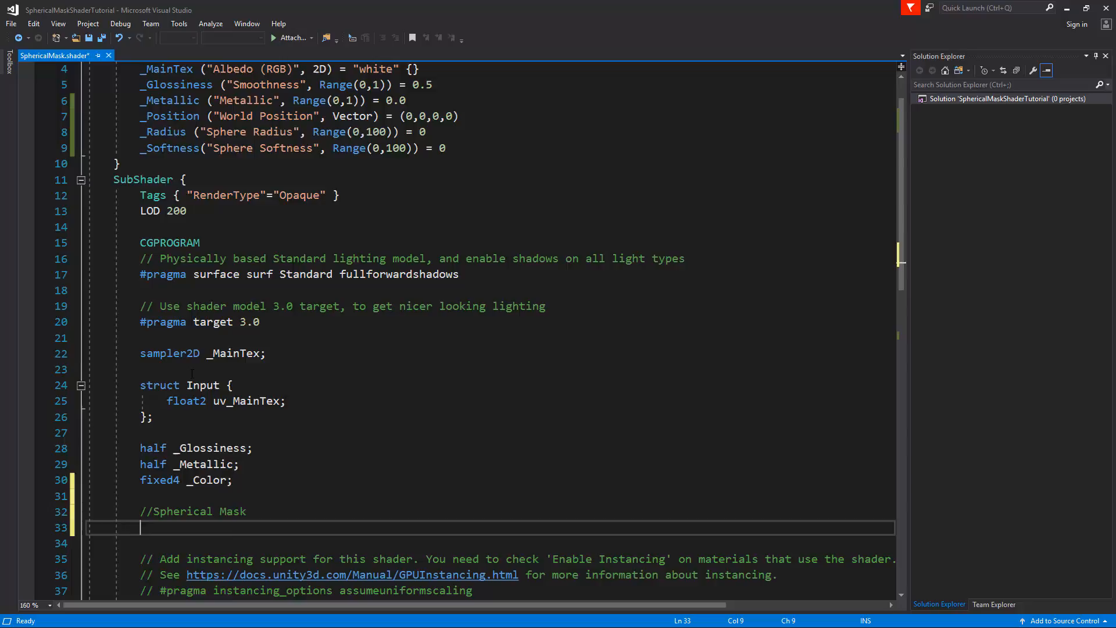
- Declare float4 _Position, half _Radius and half _Softness below the comment
type("float4")
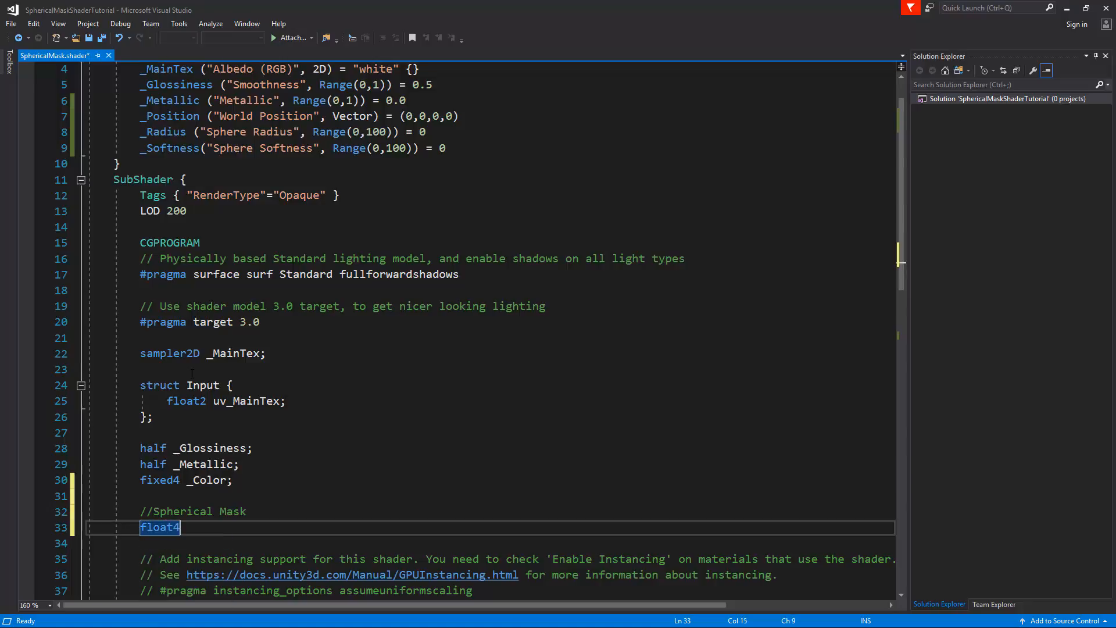
type("_Position")
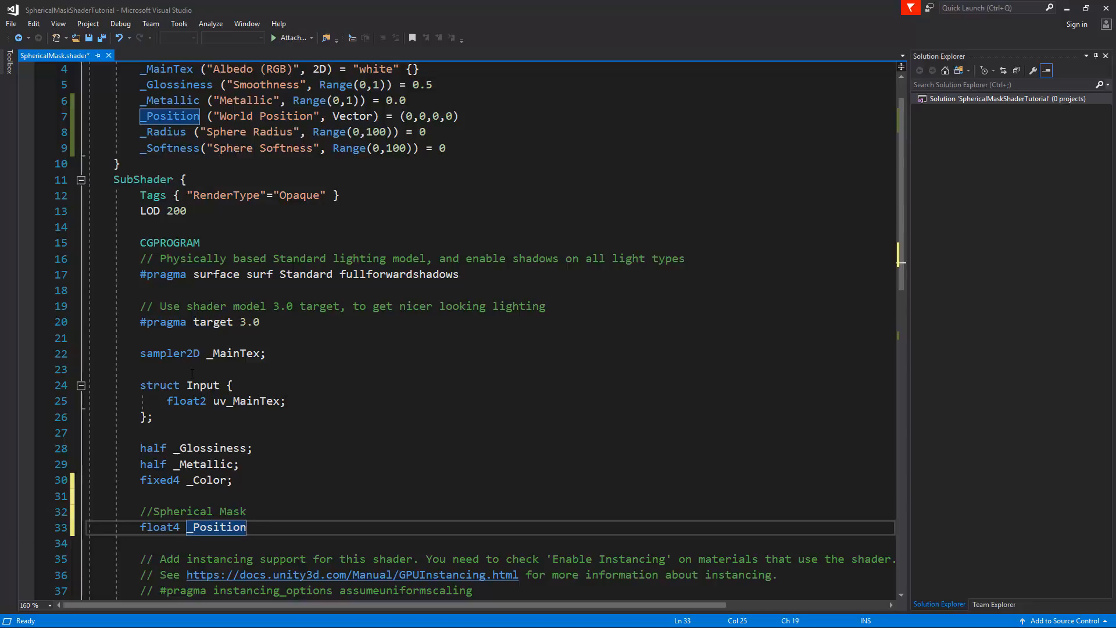
type(";")
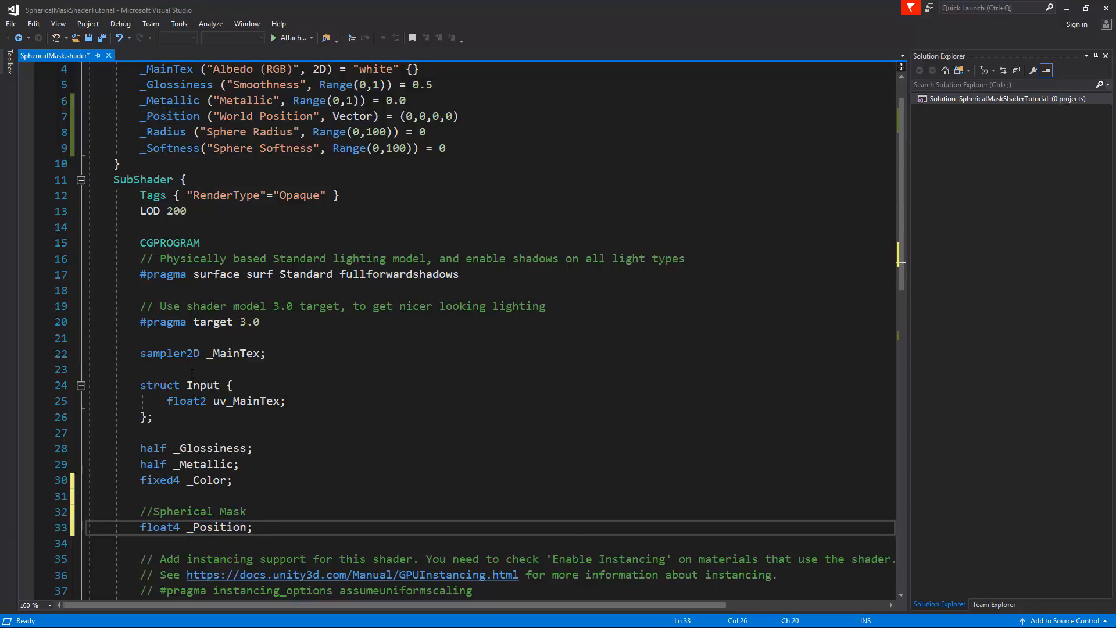
double_click(216, 527)
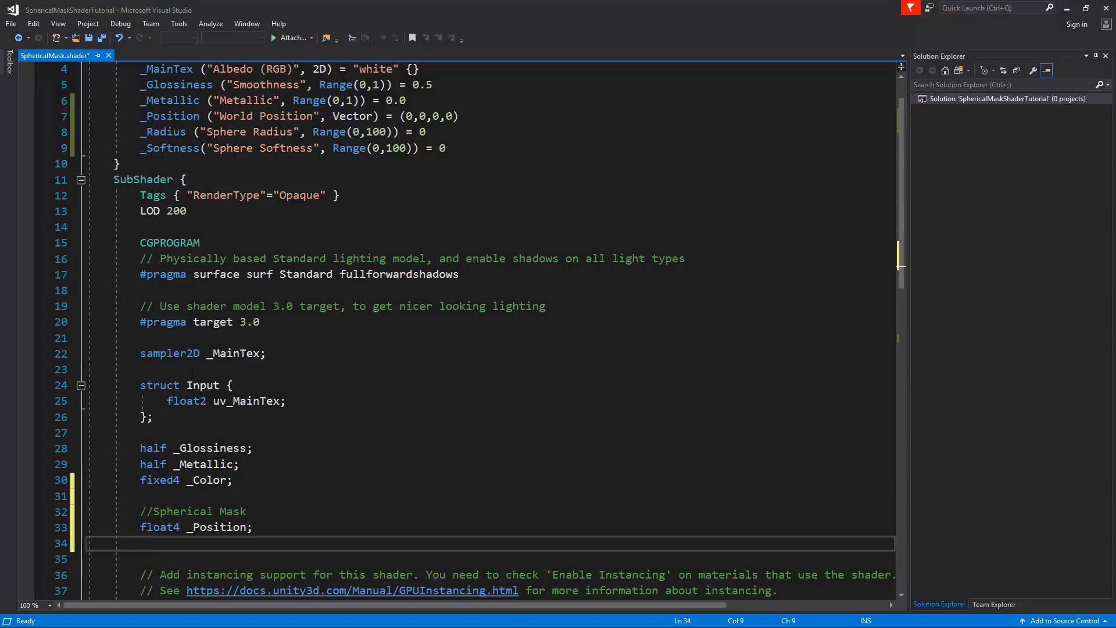
type("half")
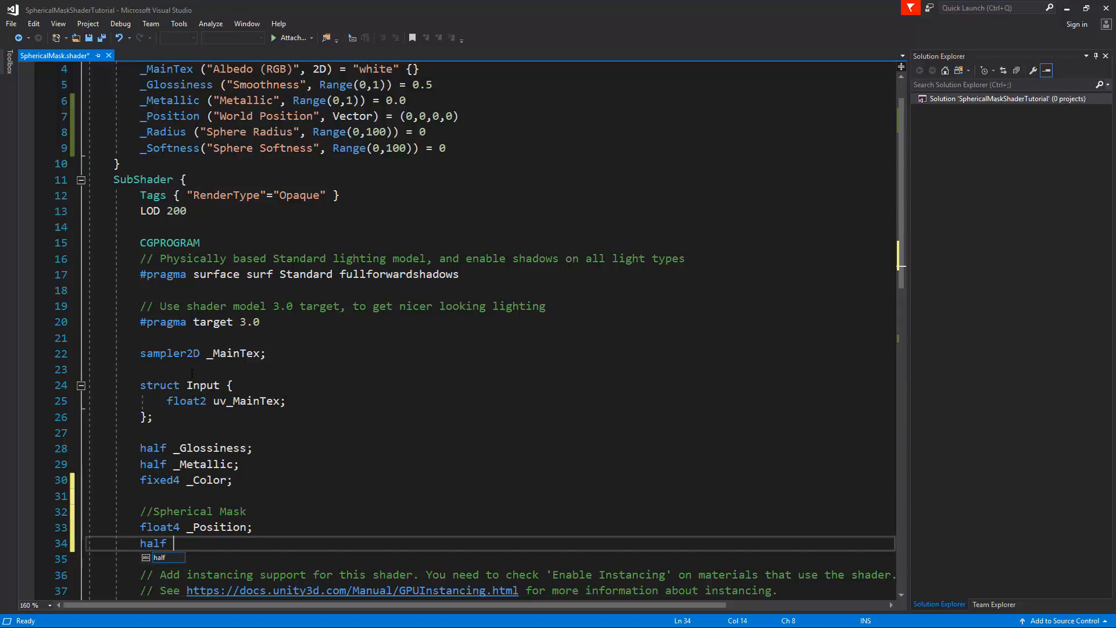
type("_Radius;")
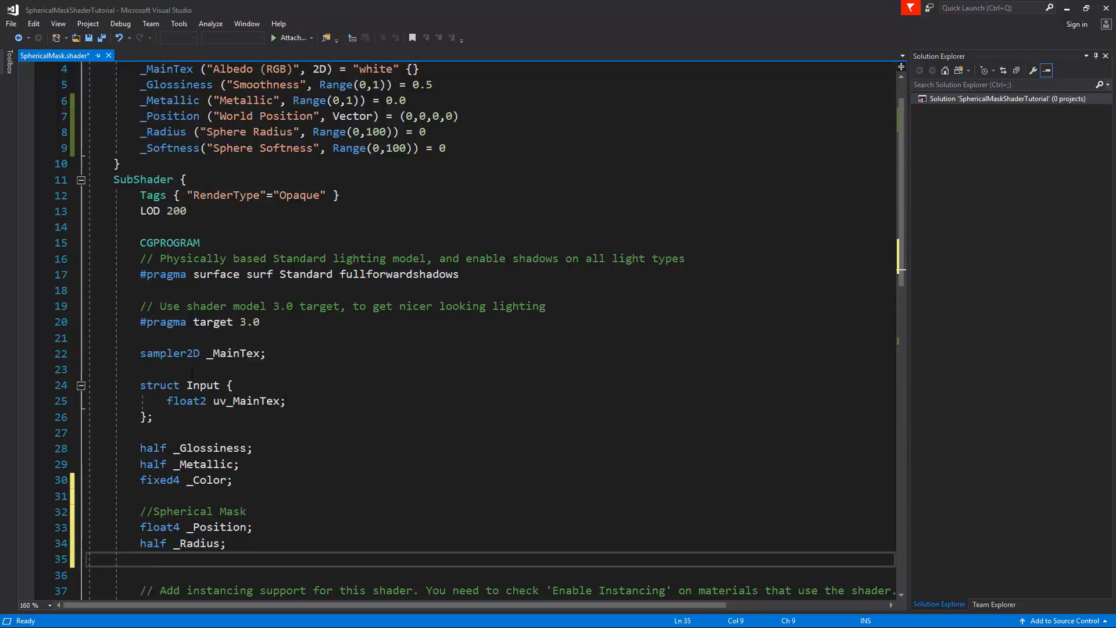
type("half")
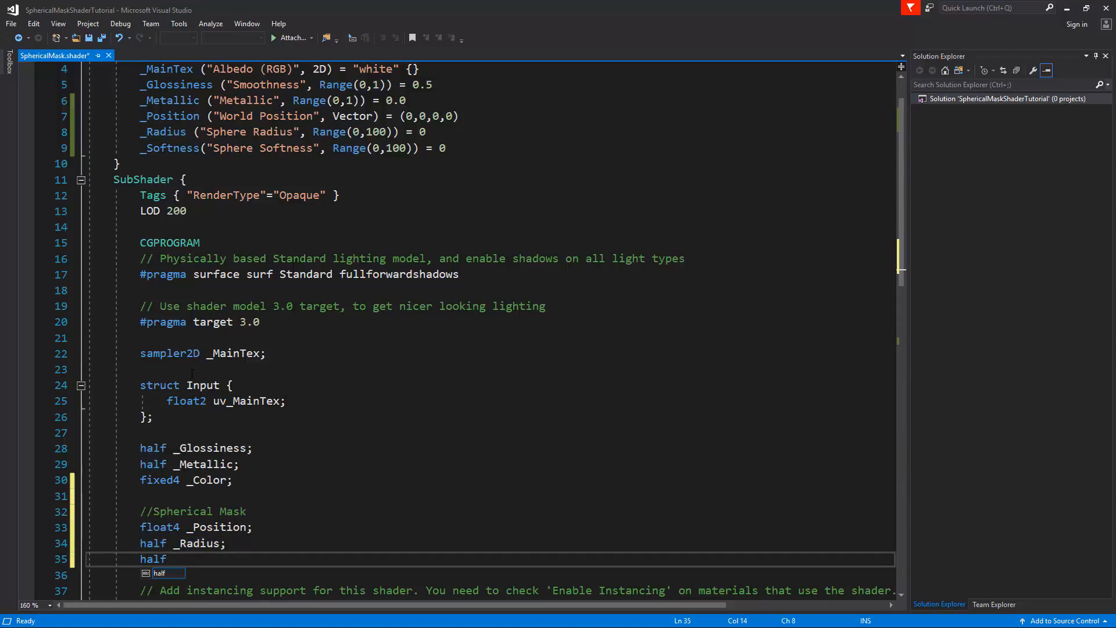
type("_softness;")
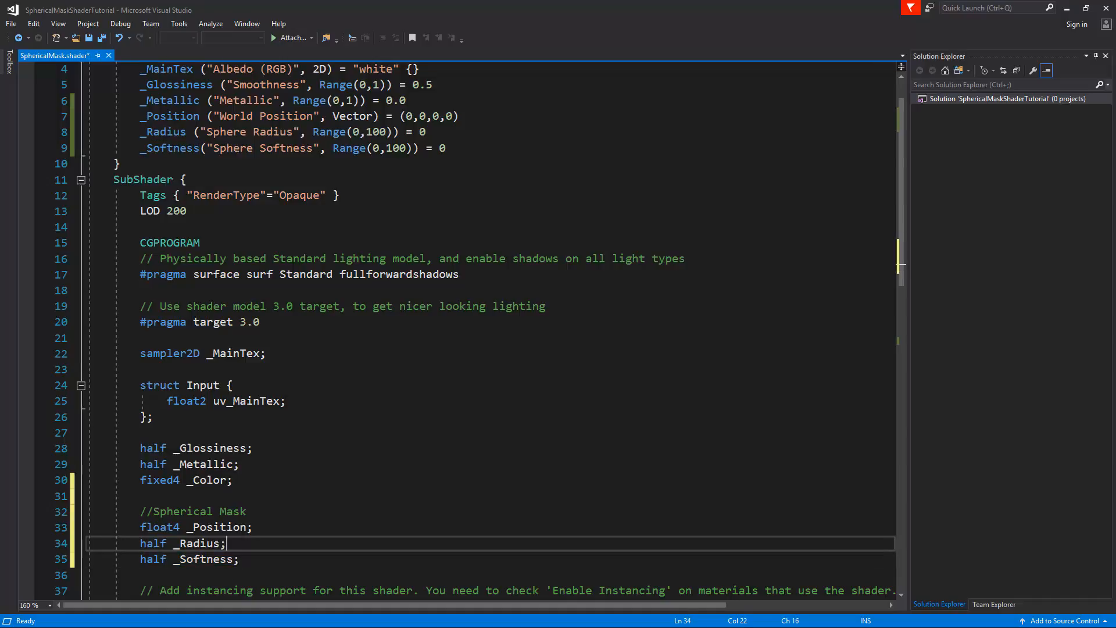
- Add a //Grayscale comment in surf and start a new half declaration
scroll("down", 3)
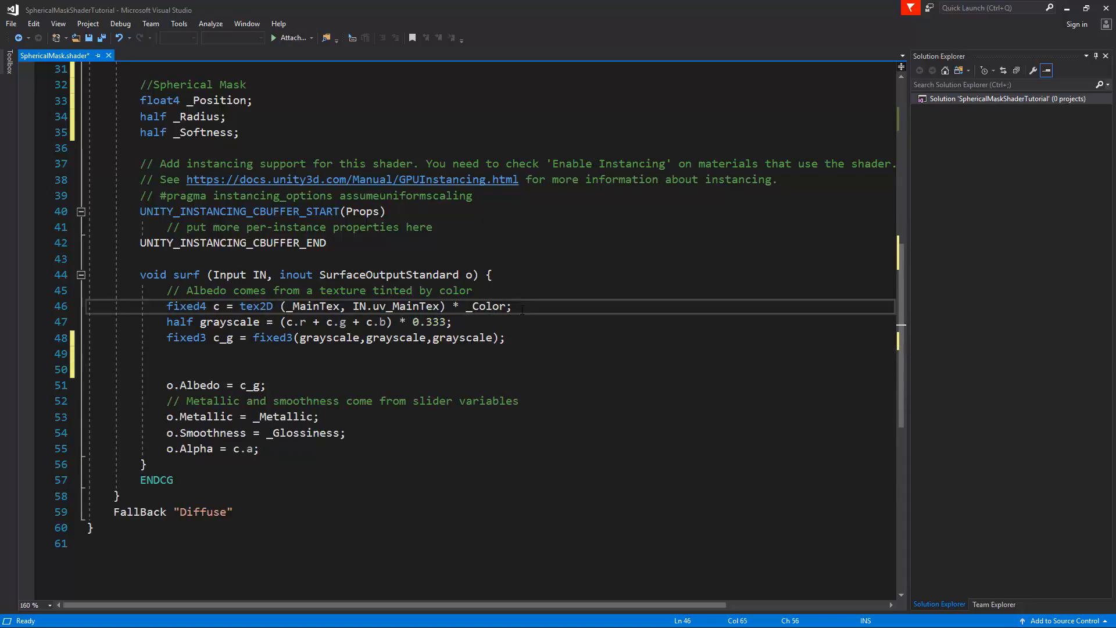
type("//Grayscale")
left_click(491, 290)
type("//Color")
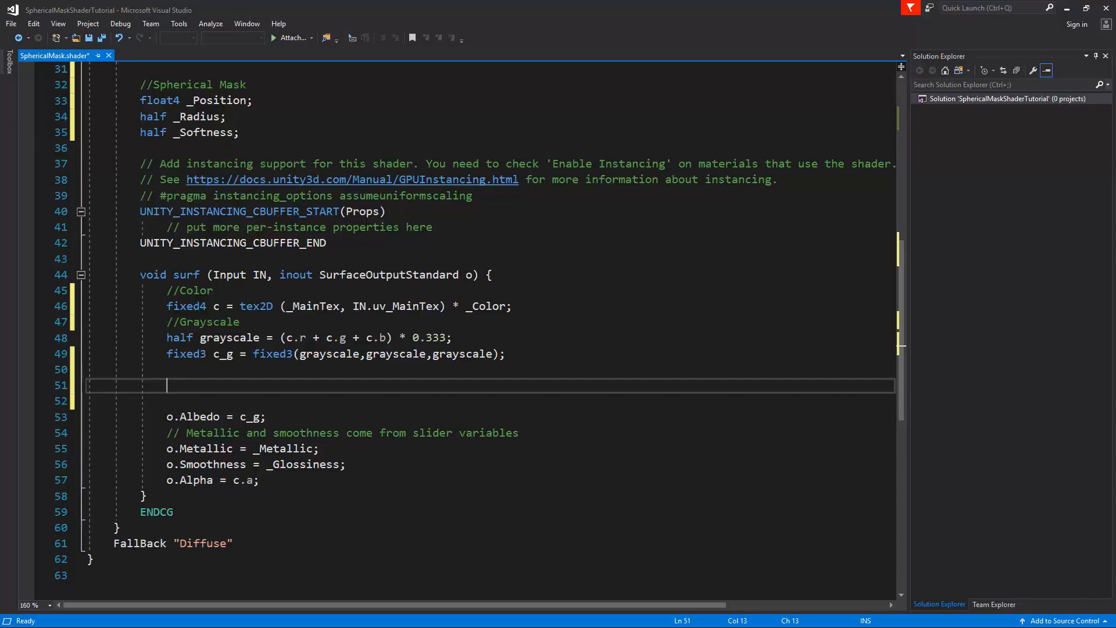
type("hal")
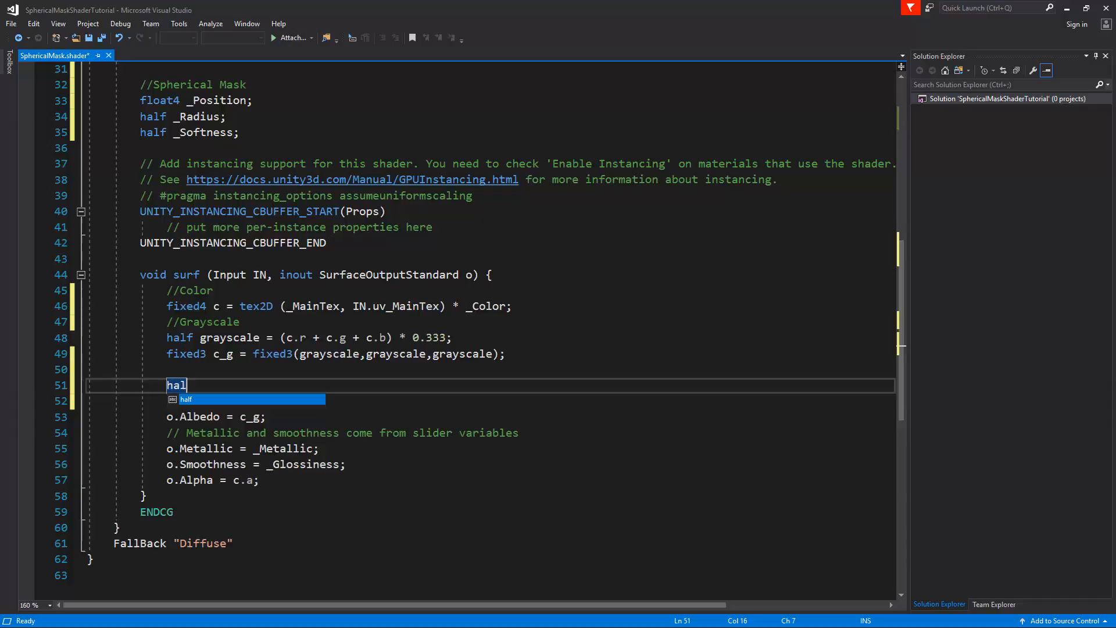
- Type half d = distance(_Position, and select uv_MainTex in the Input struct
type("f")
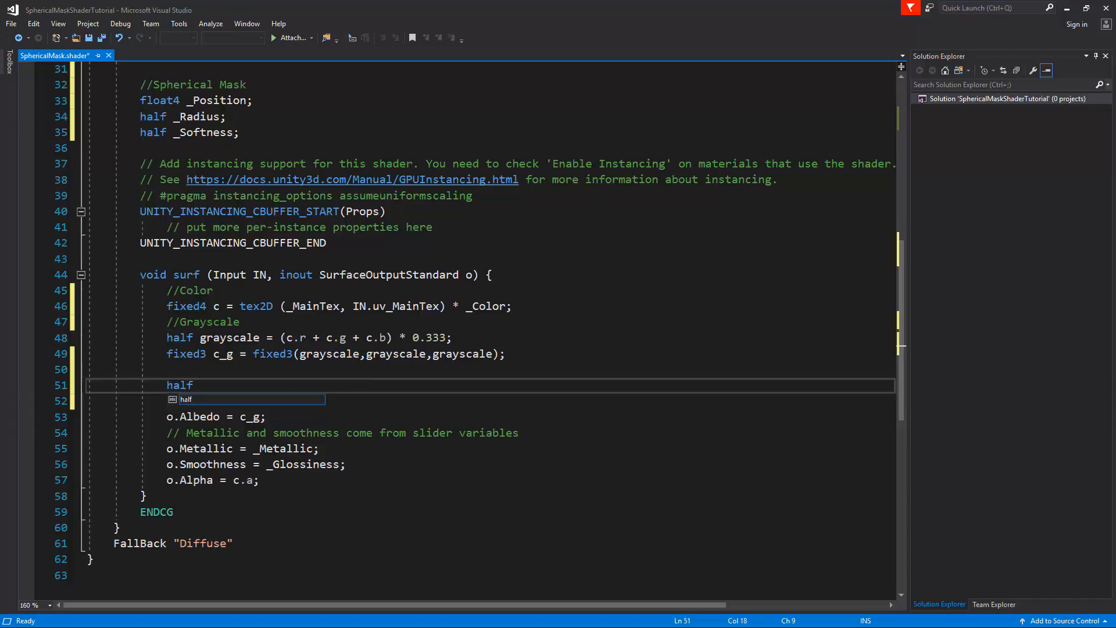
type("d =")
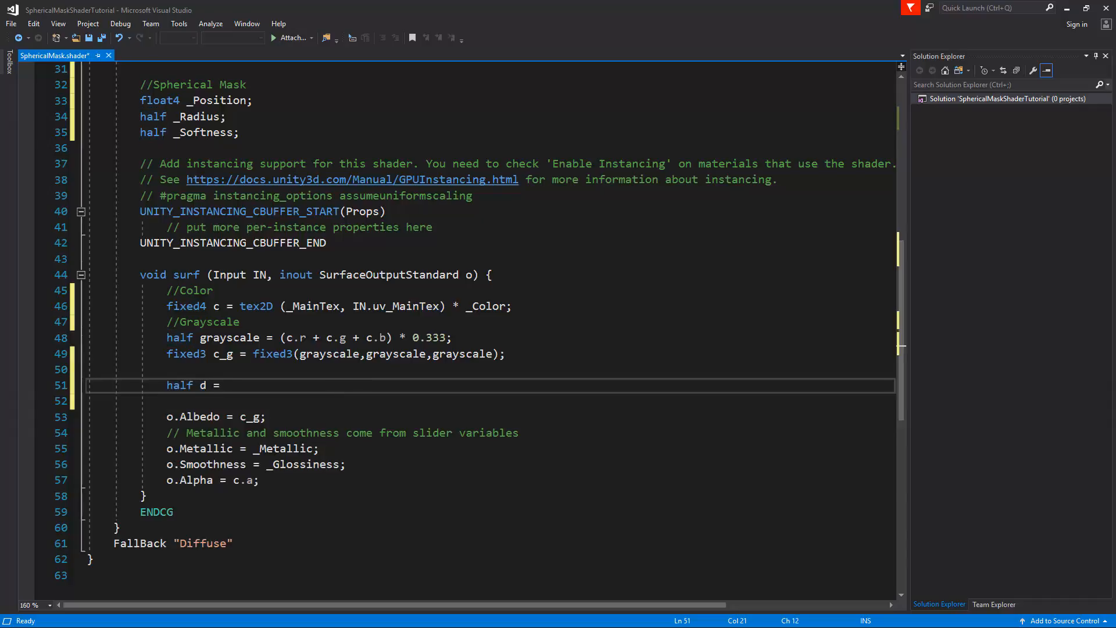
type("distanc")
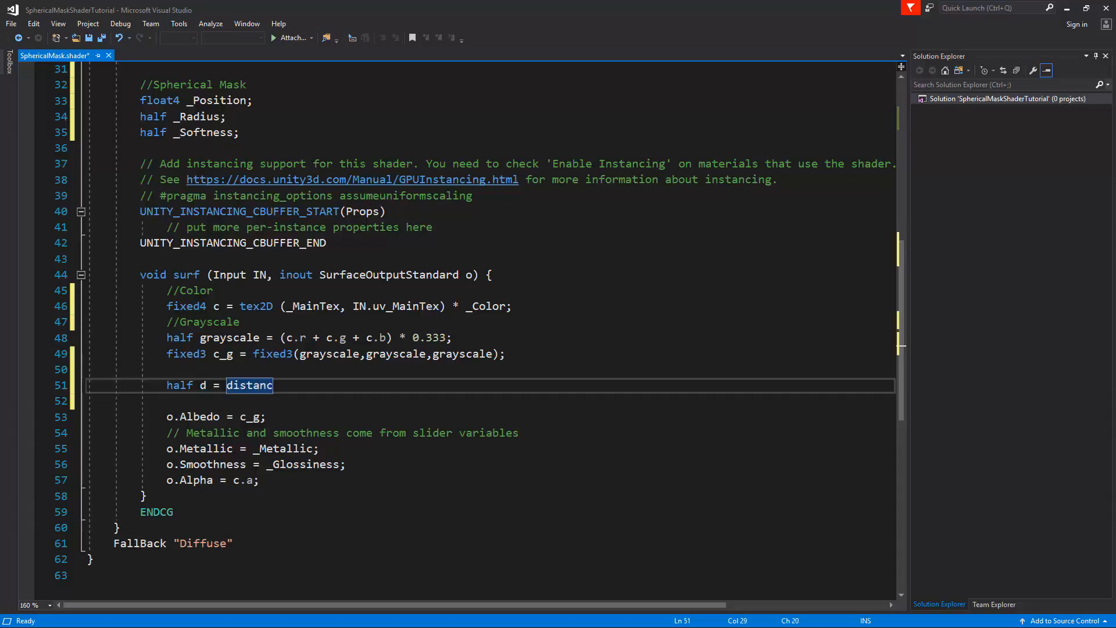
type("(")
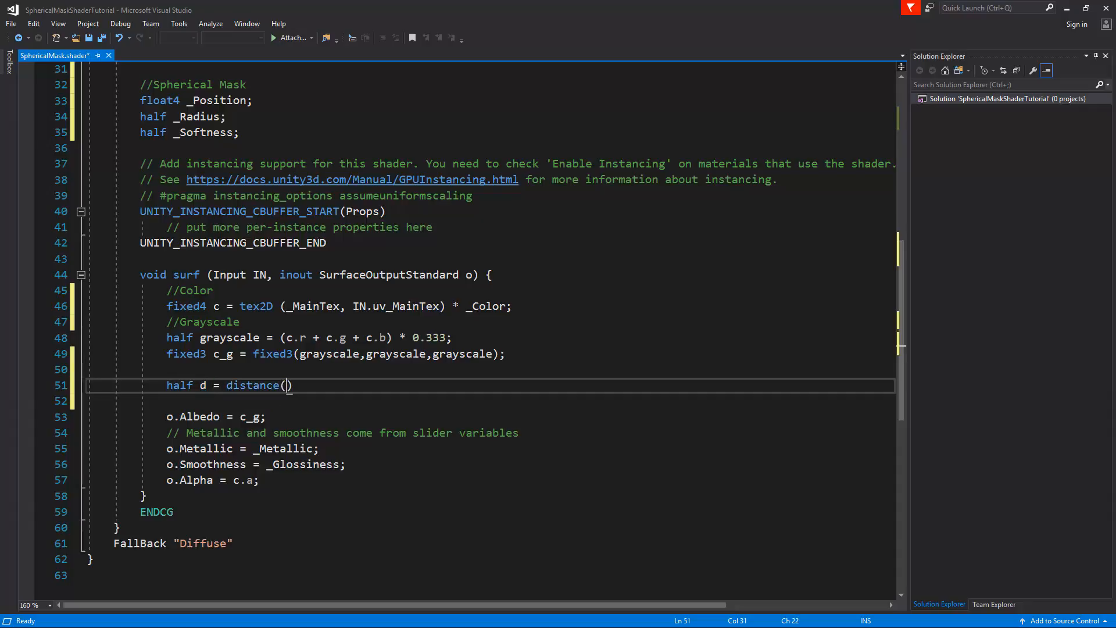
type("_Position")
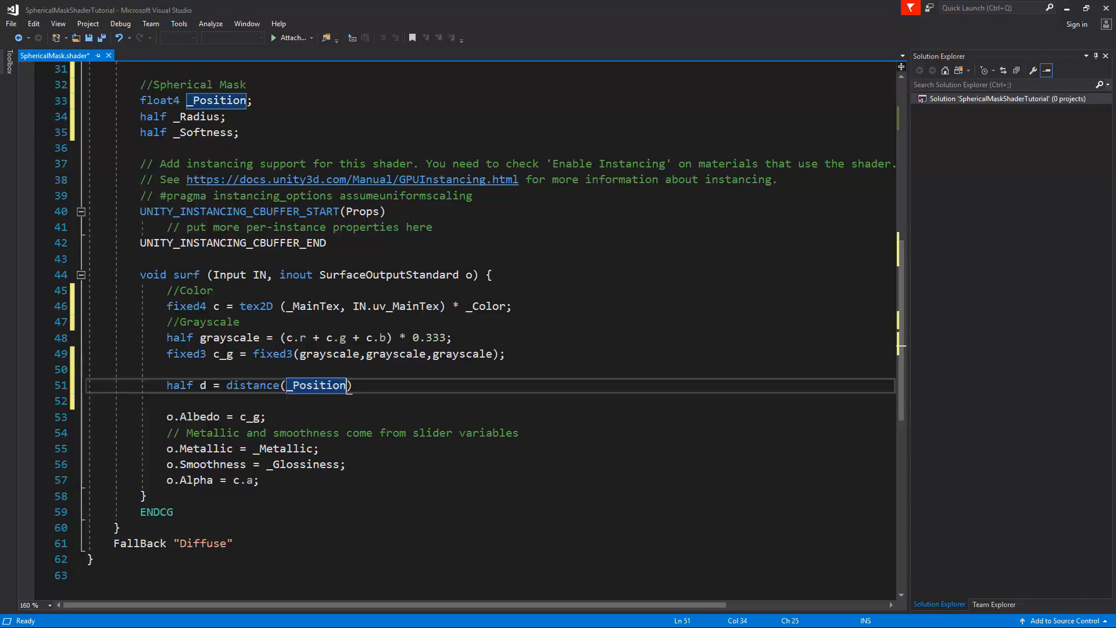
type(",")
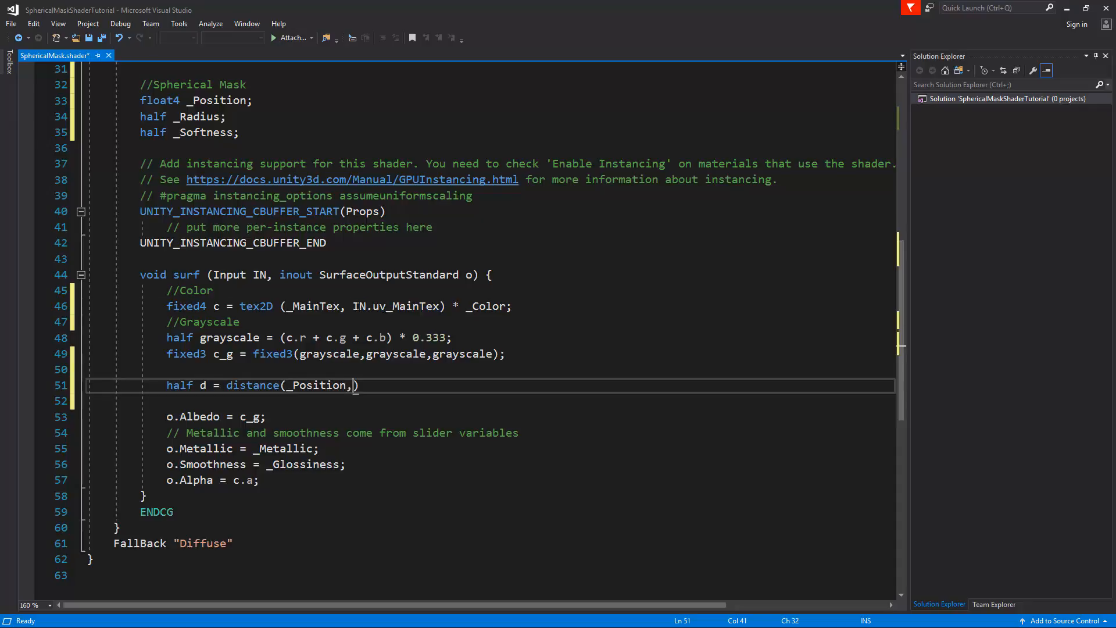
double_click(406, 307)
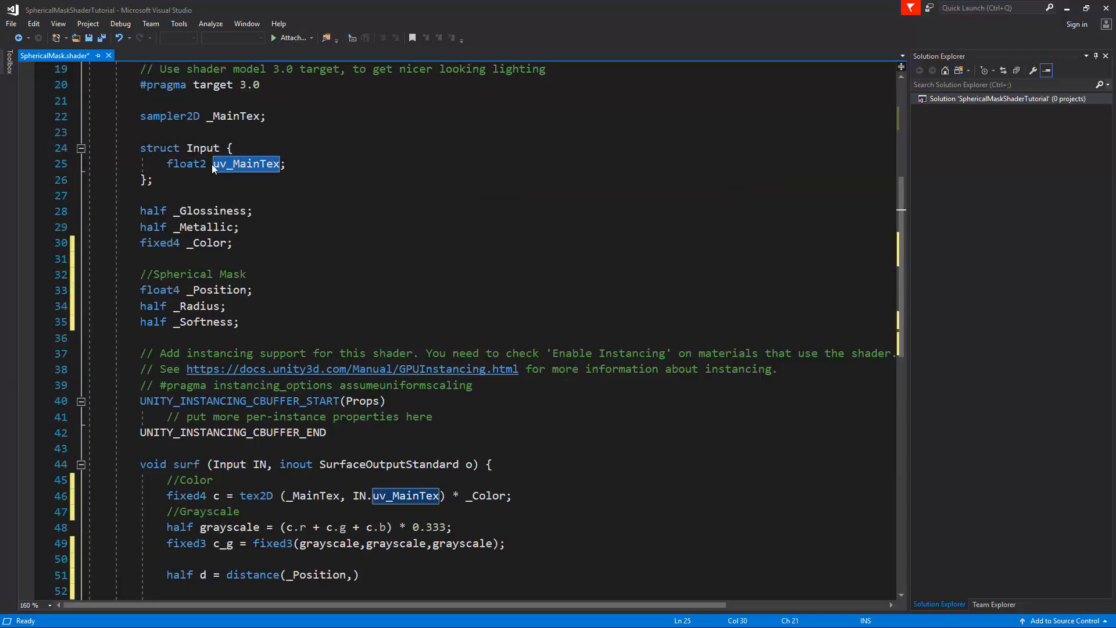
mouse_move(244, 169)
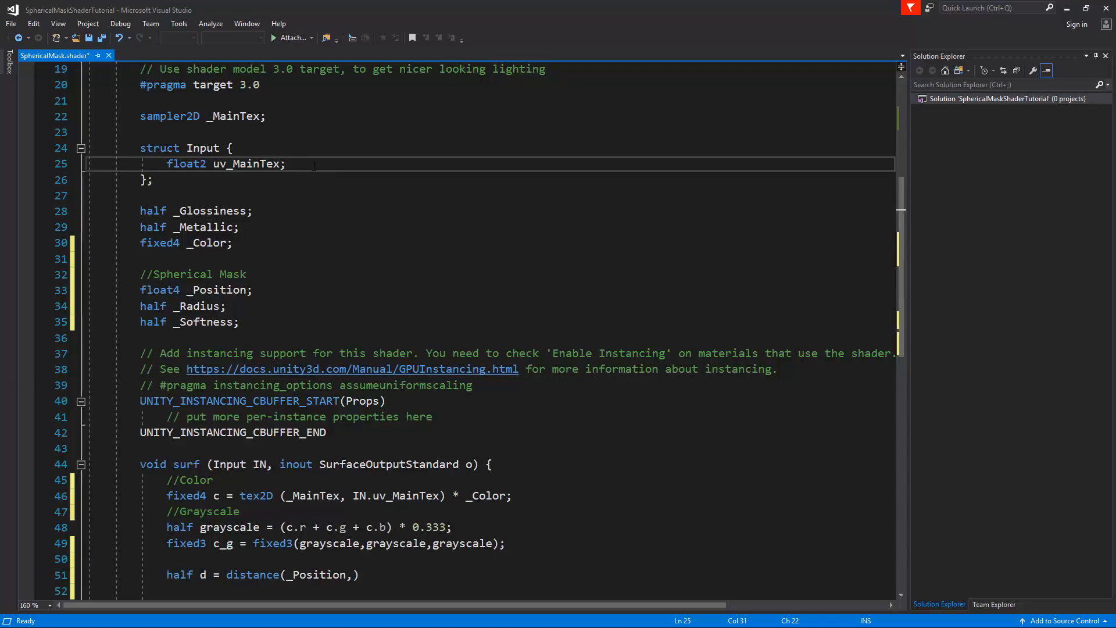
- Add float3 worldPos; to the Input struct
type("float3")
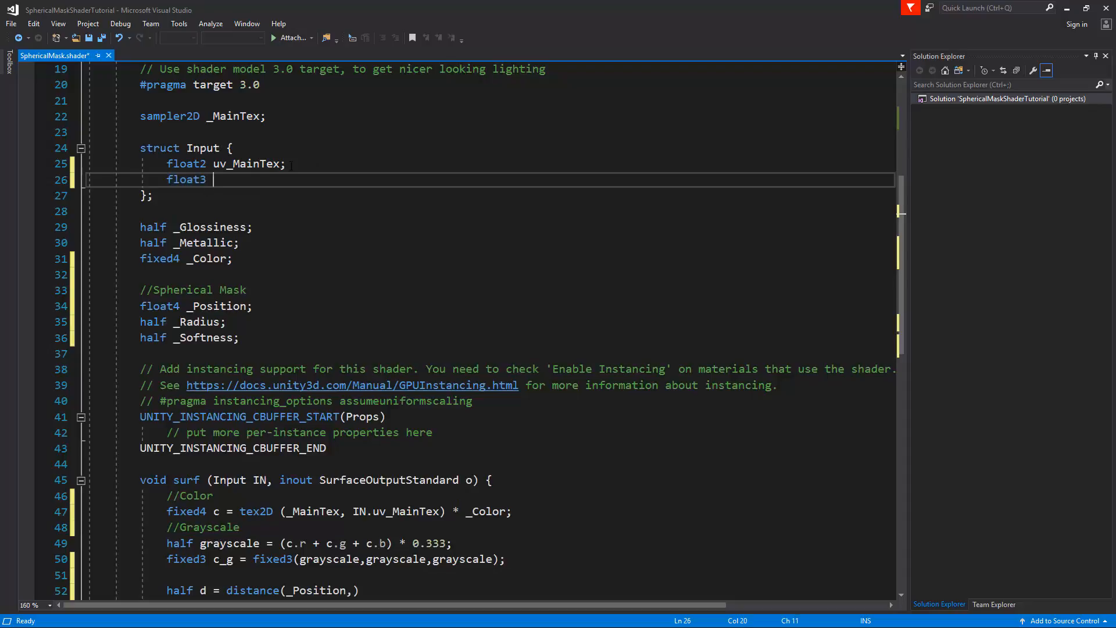
type("worldPo")
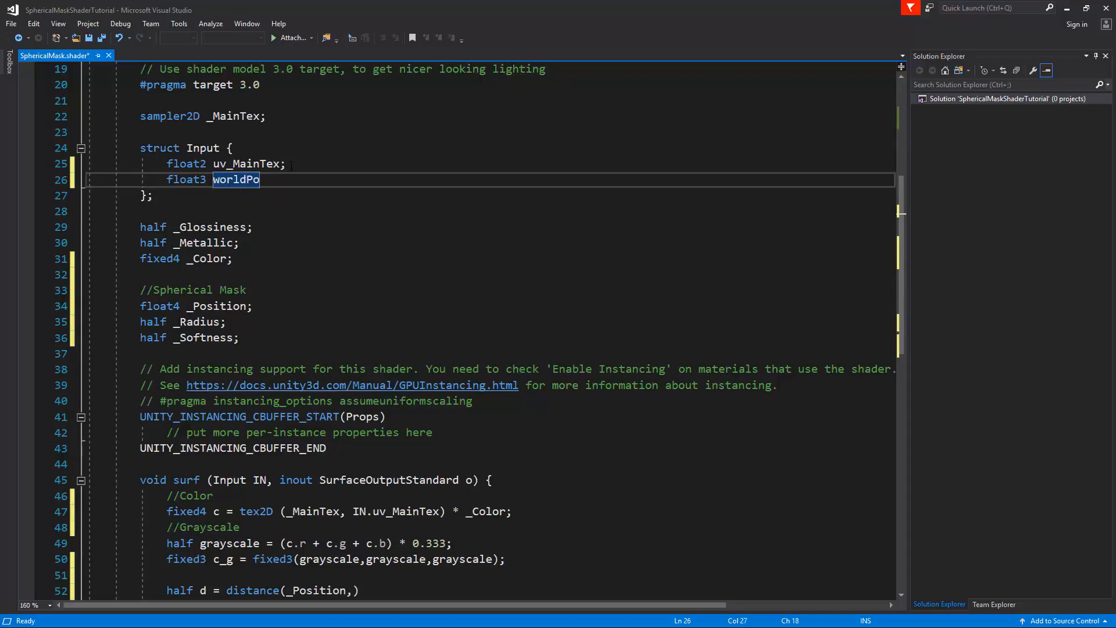
type("s;")
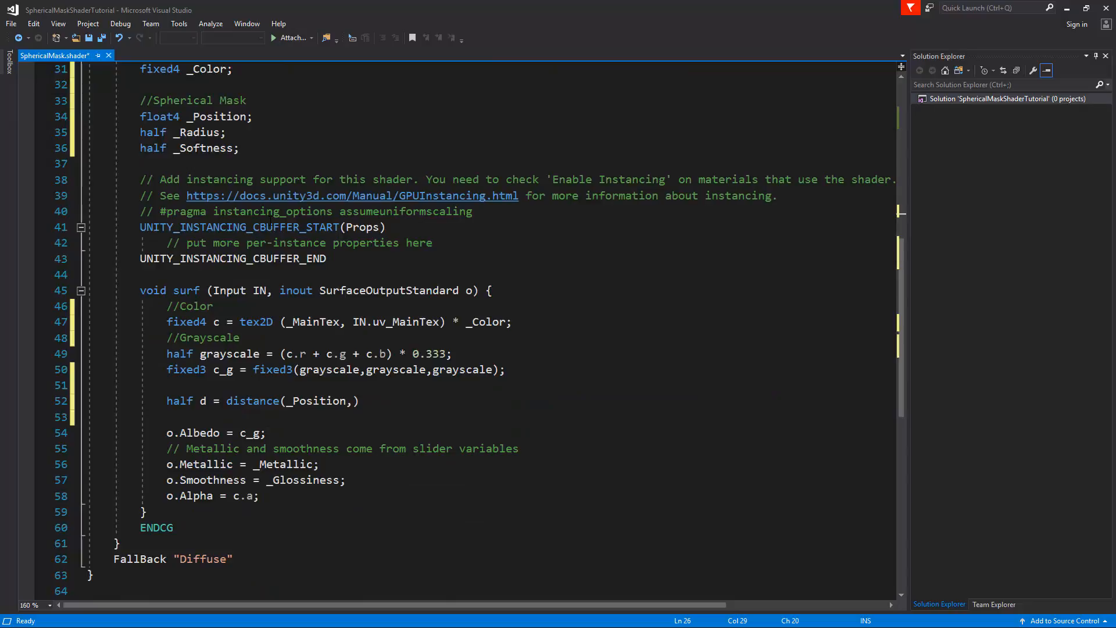
- Finish d as distance(_Position, IN.worldPos) and begin the next half line
left_click(352, 400)
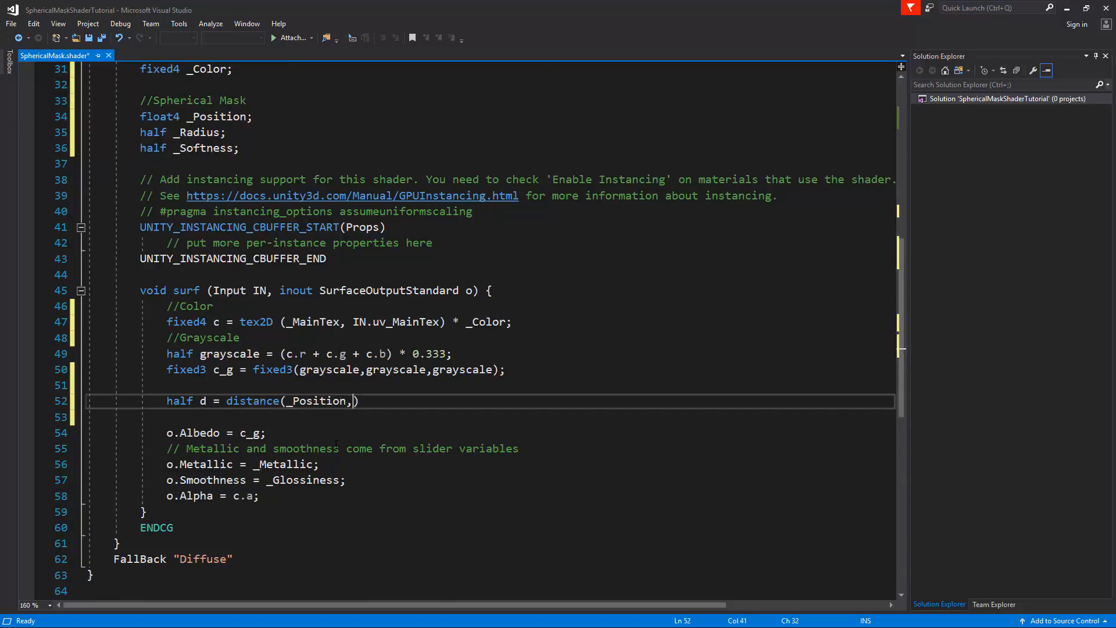
type("IN")
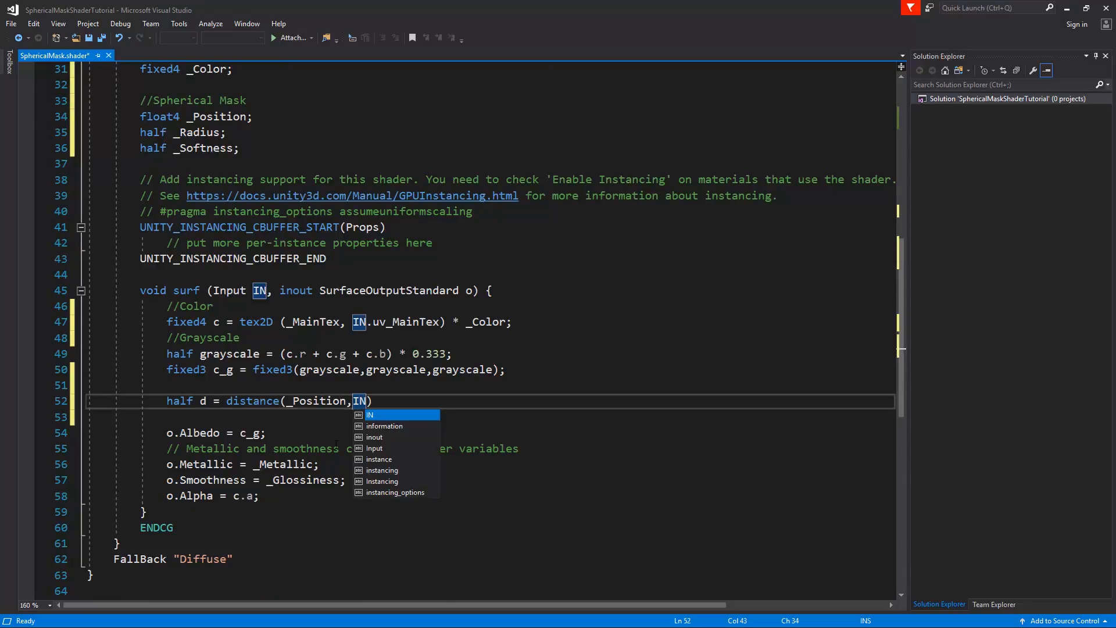
type(".worldPos")
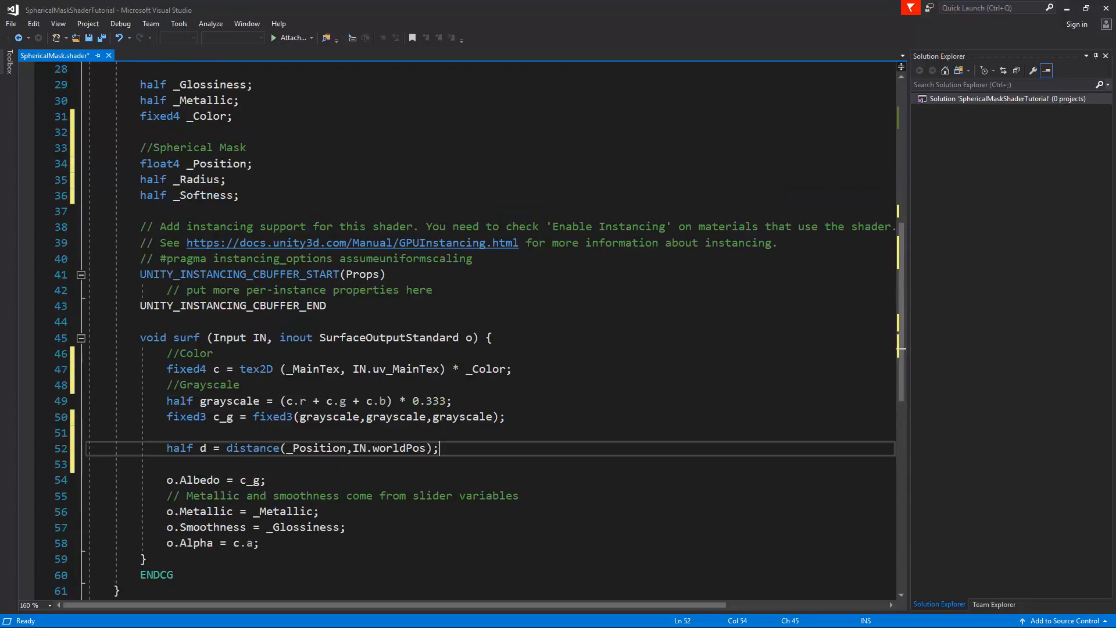
type("half")
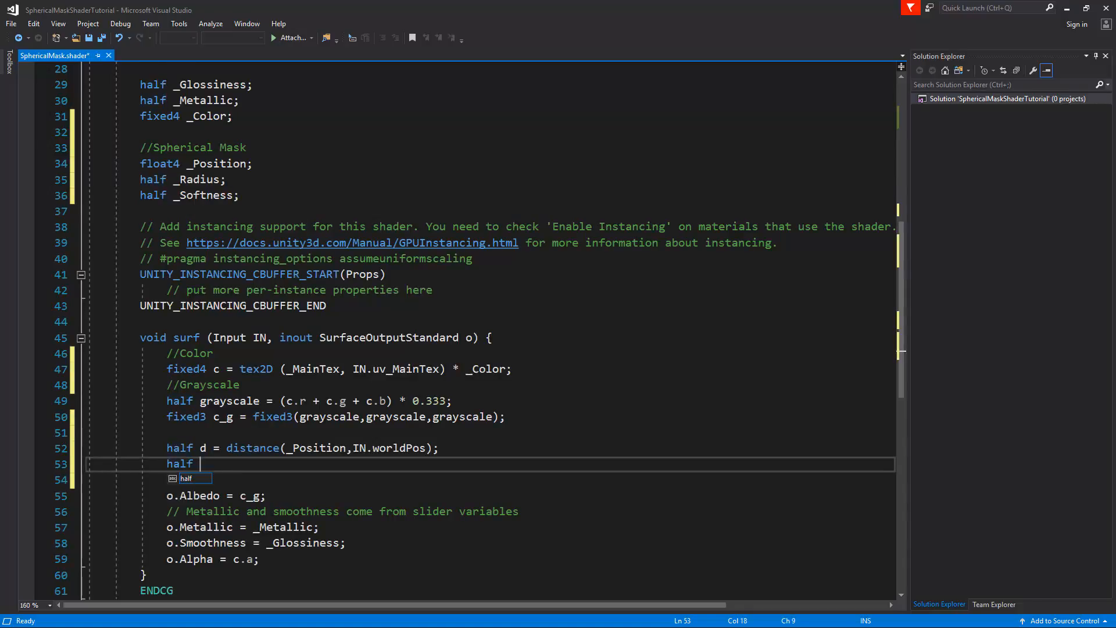
- Write the line half sum = saturate((d - _Radius) / -_Softness); after d in surf
type("sum =")
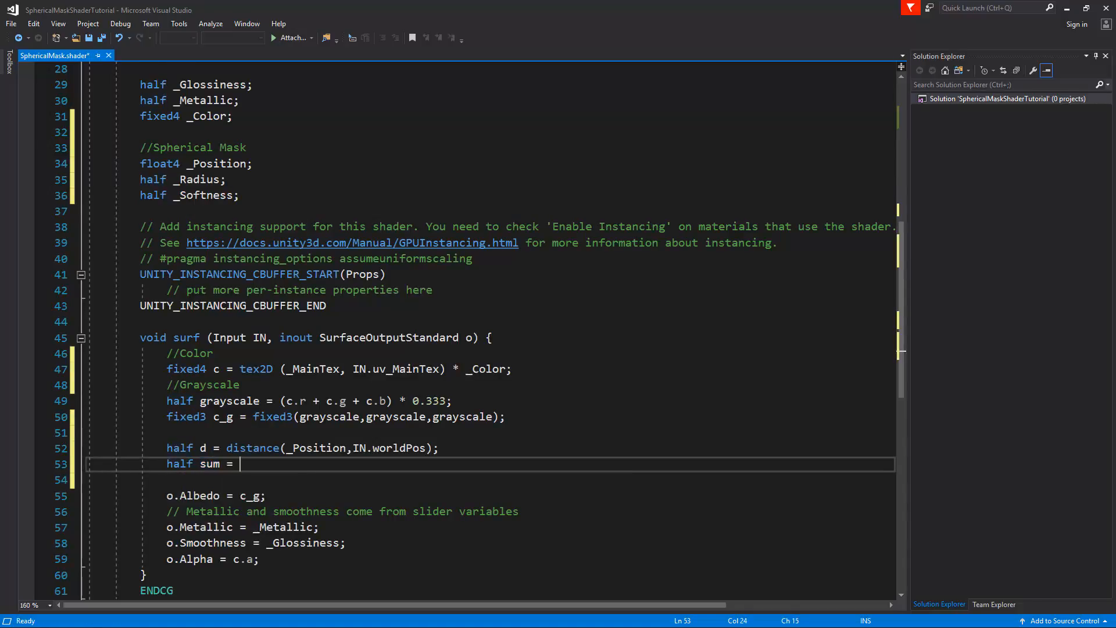
type("d")
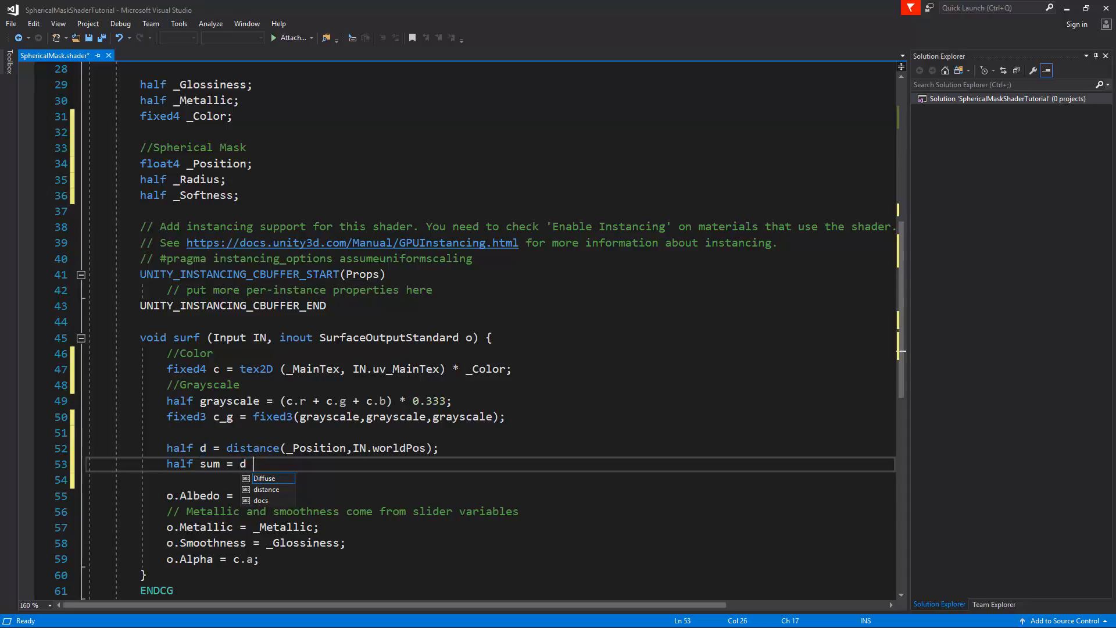
key("Backspace")
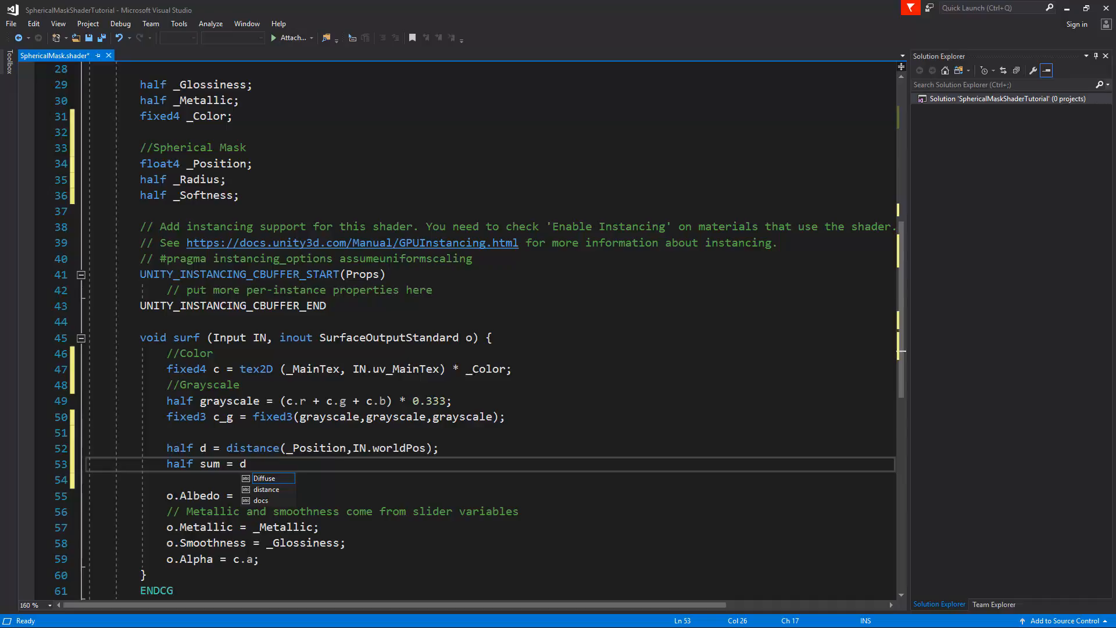
type("-")
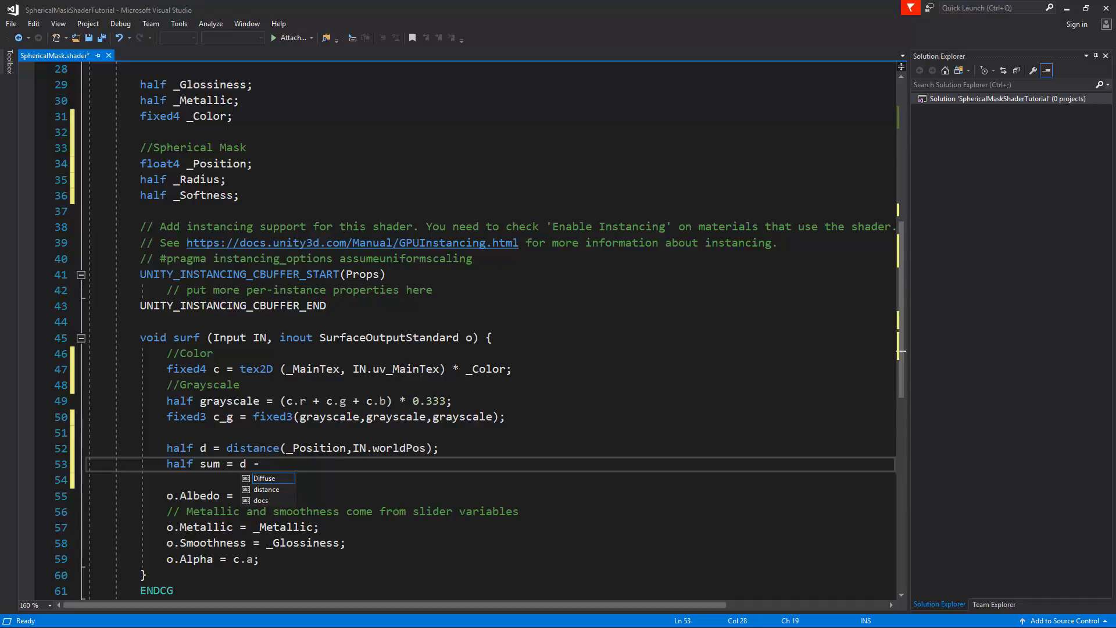
type("_radius)")
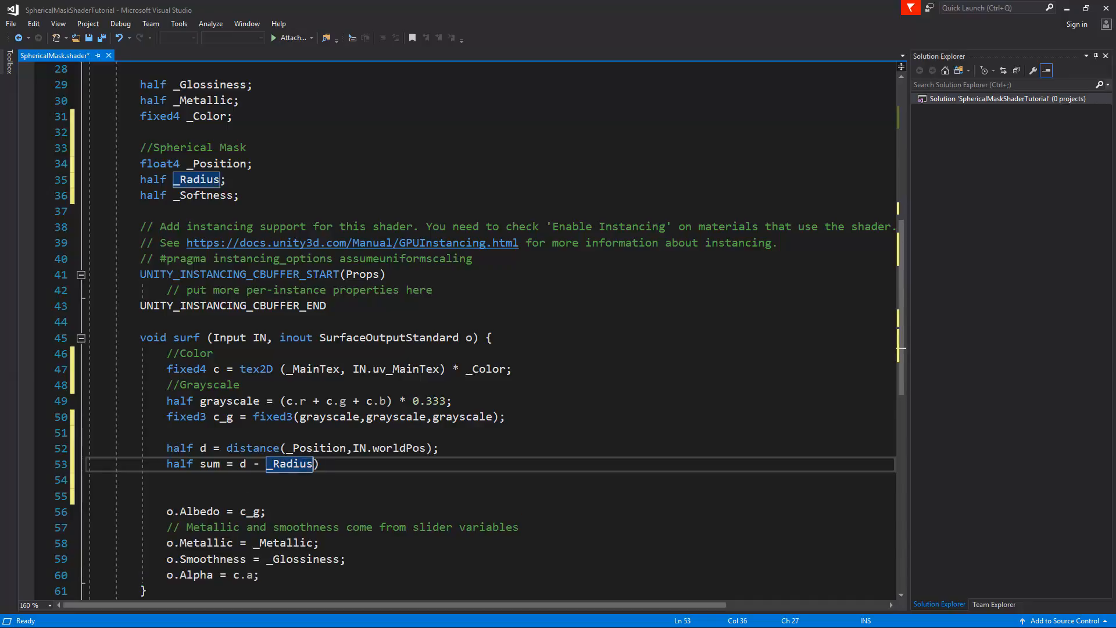
type("(")
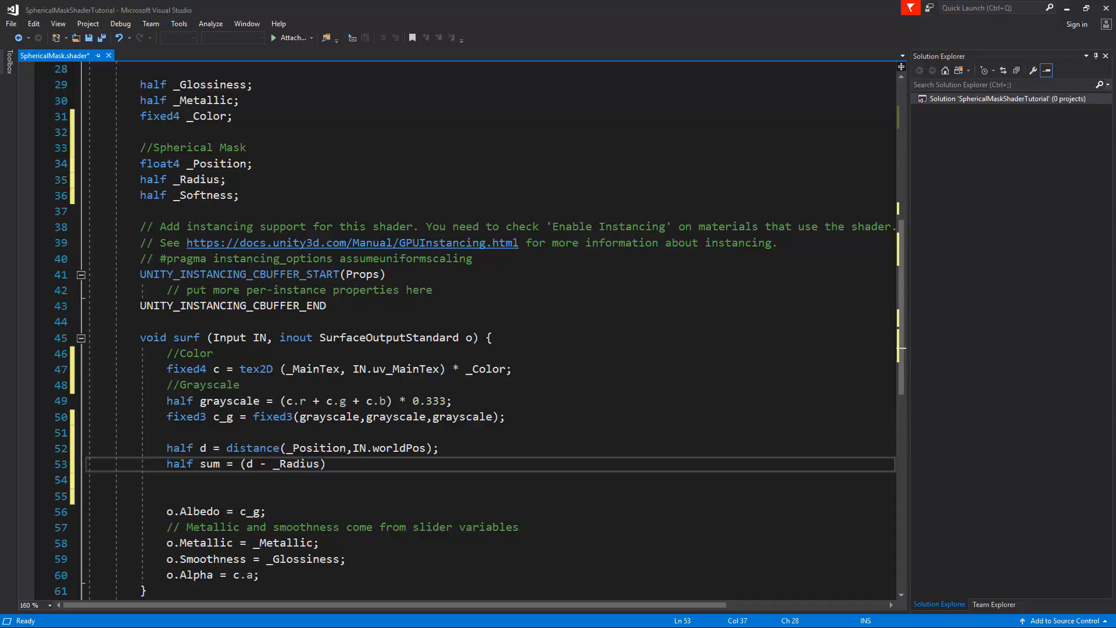
type("/")
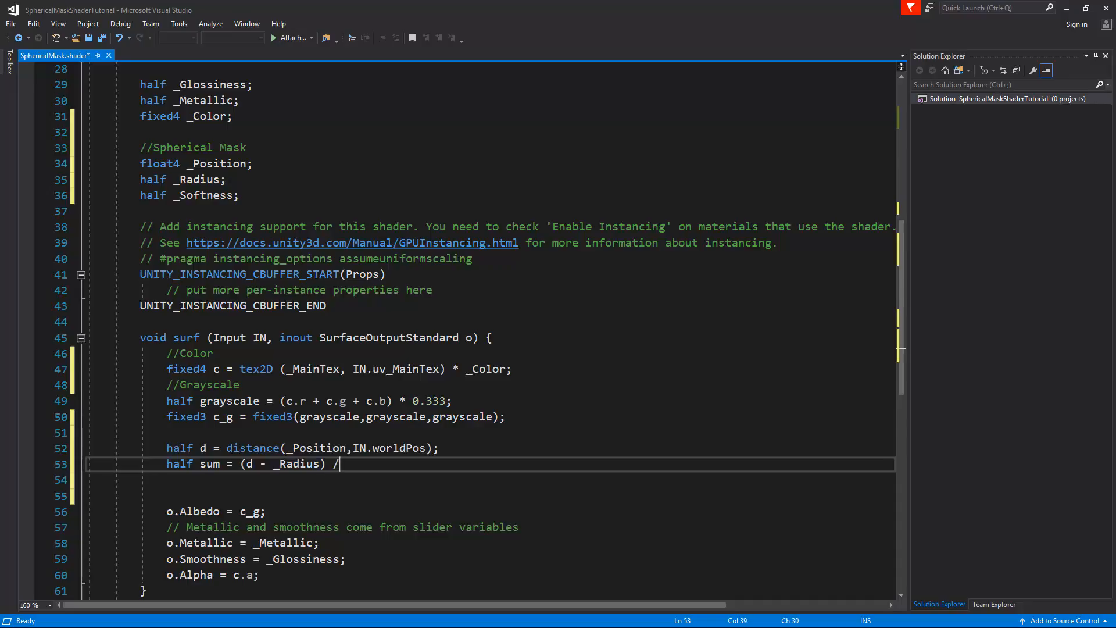
type("-")
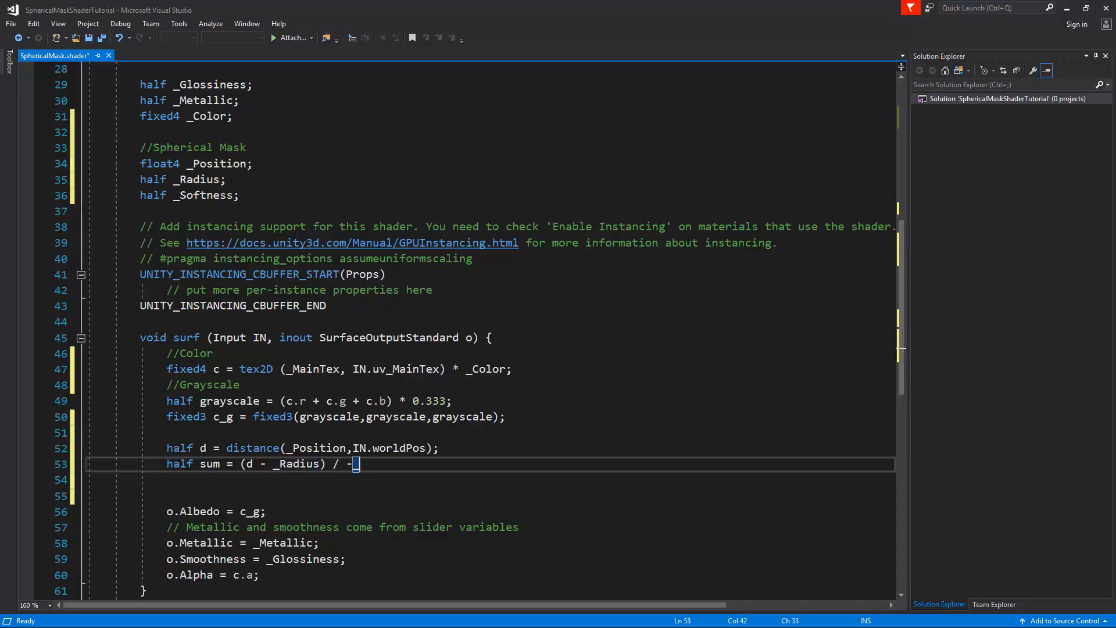
type("_Softness")
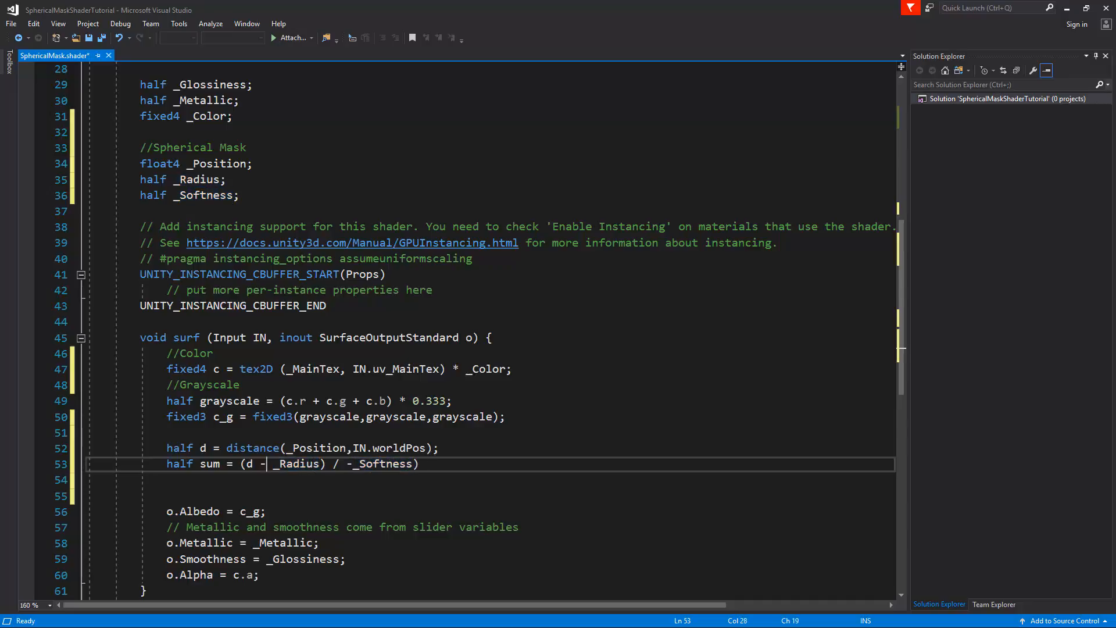
type("(")
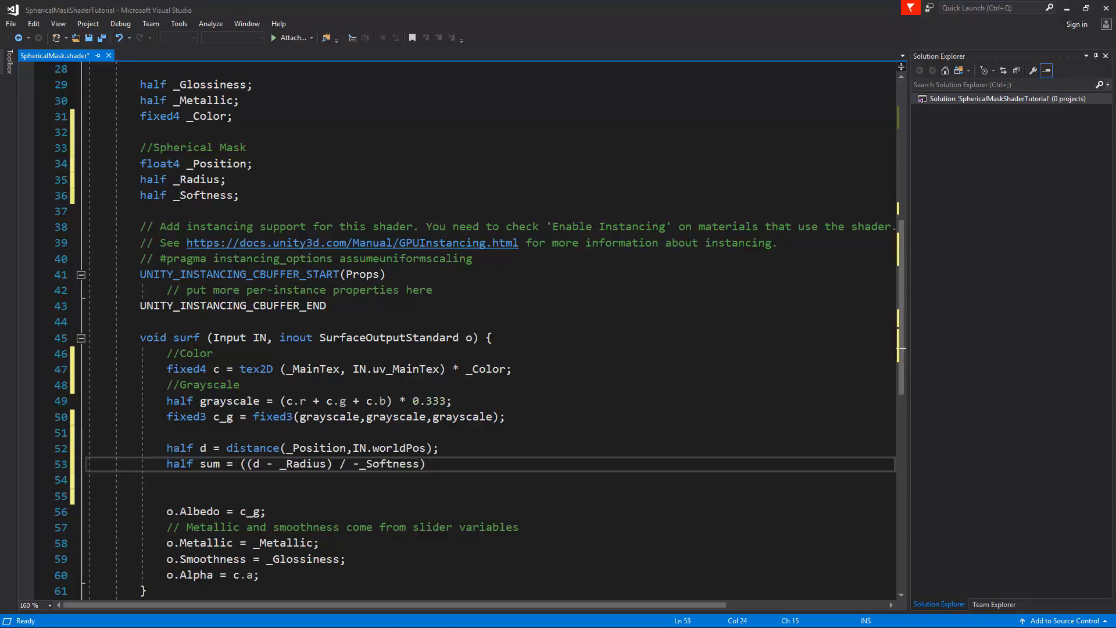
type("saturate")
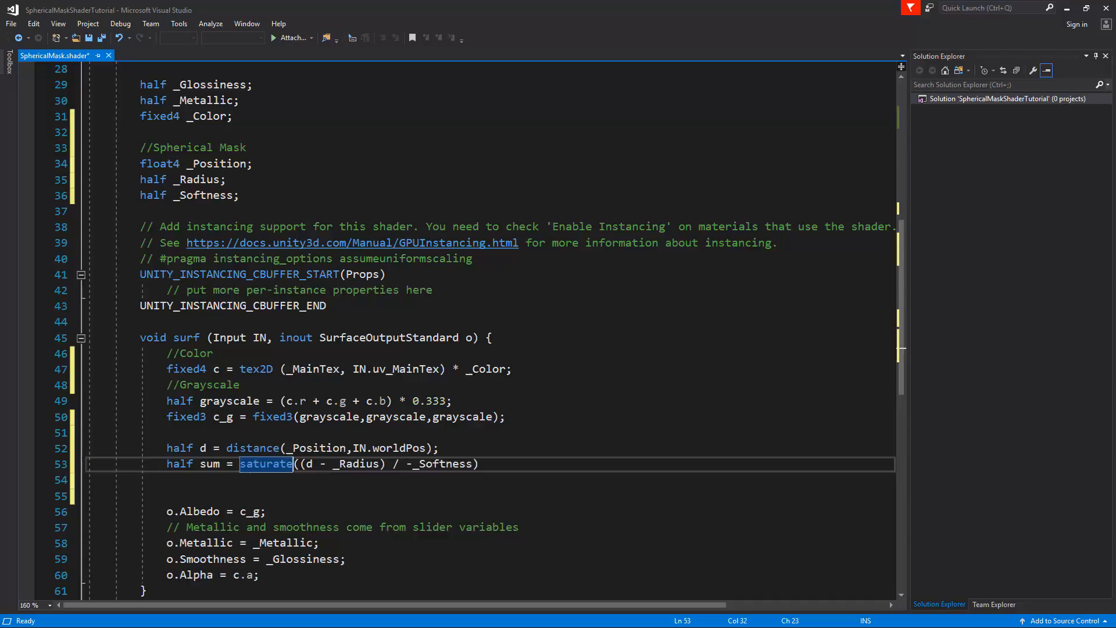
double_click(442, 463)
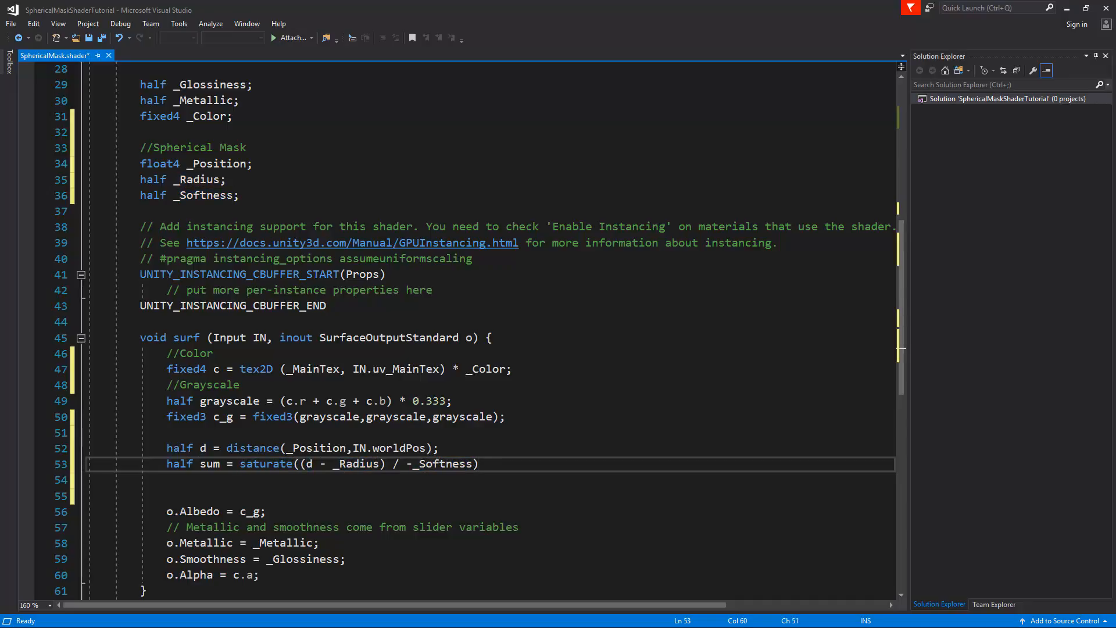
type(";")
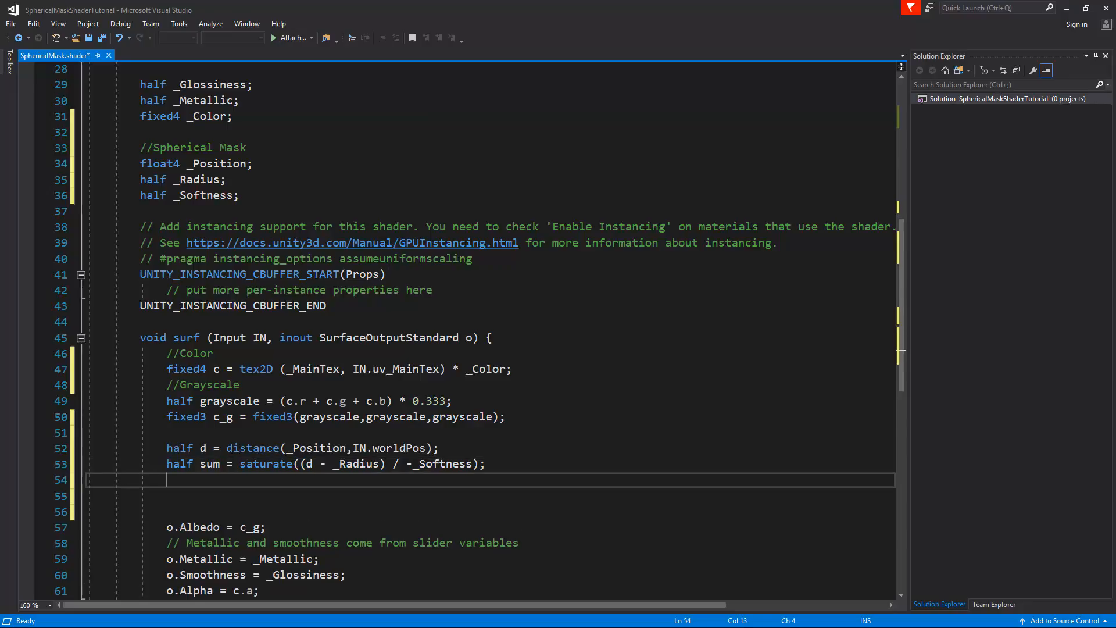
- Write fixed4 lerpColor = lerp(fixed4(c_g,1),c,sum); below the sum line
type("fixed4 lerpC")
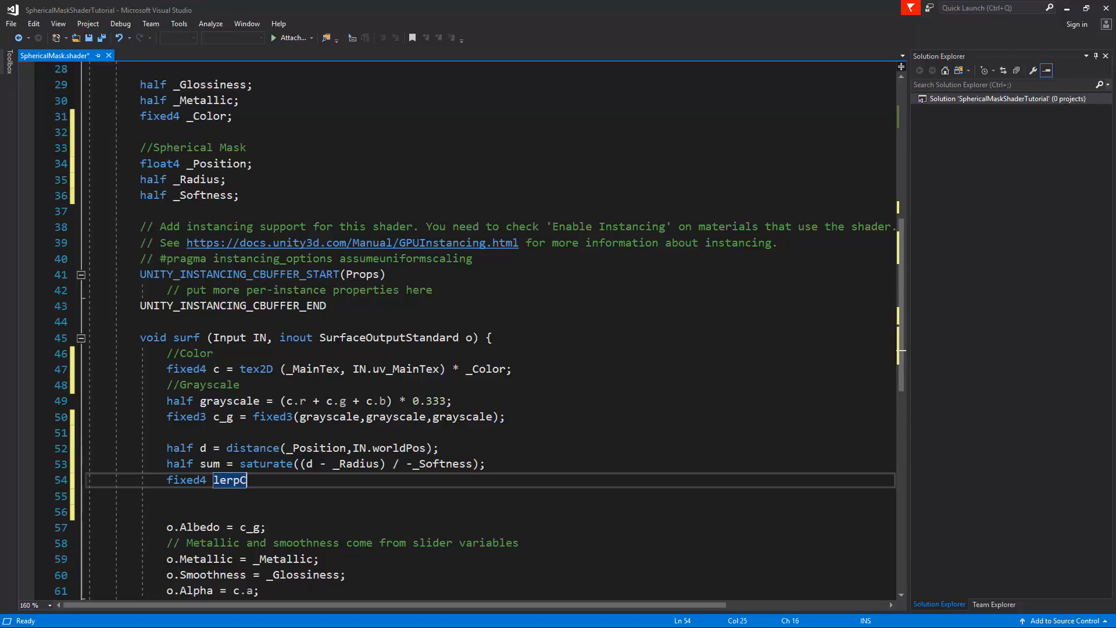
type("olor =")
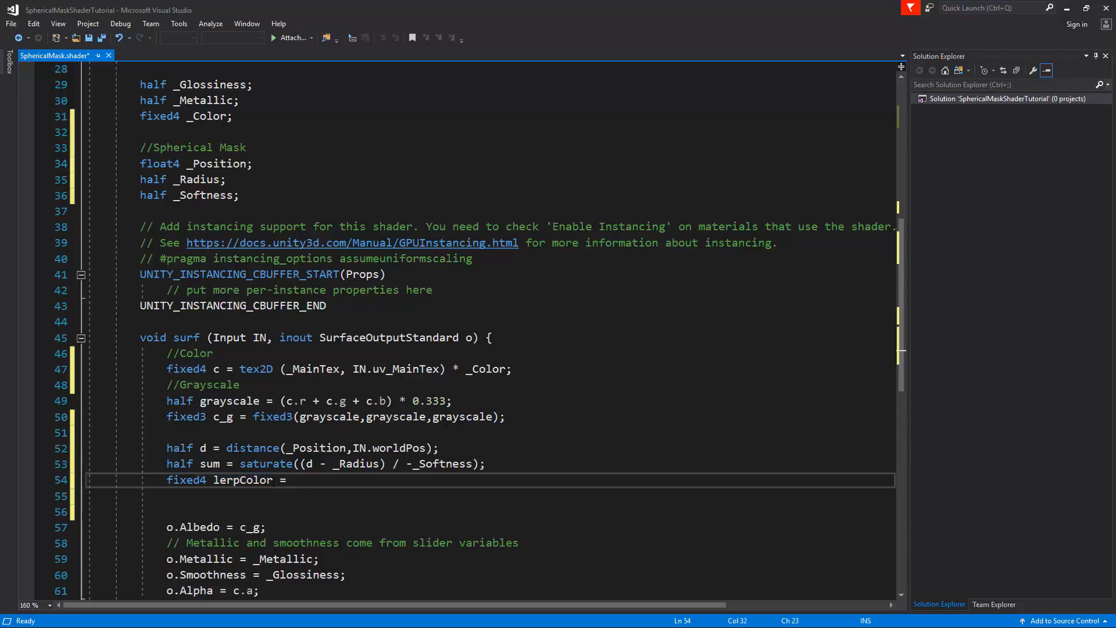
type("lerp(")
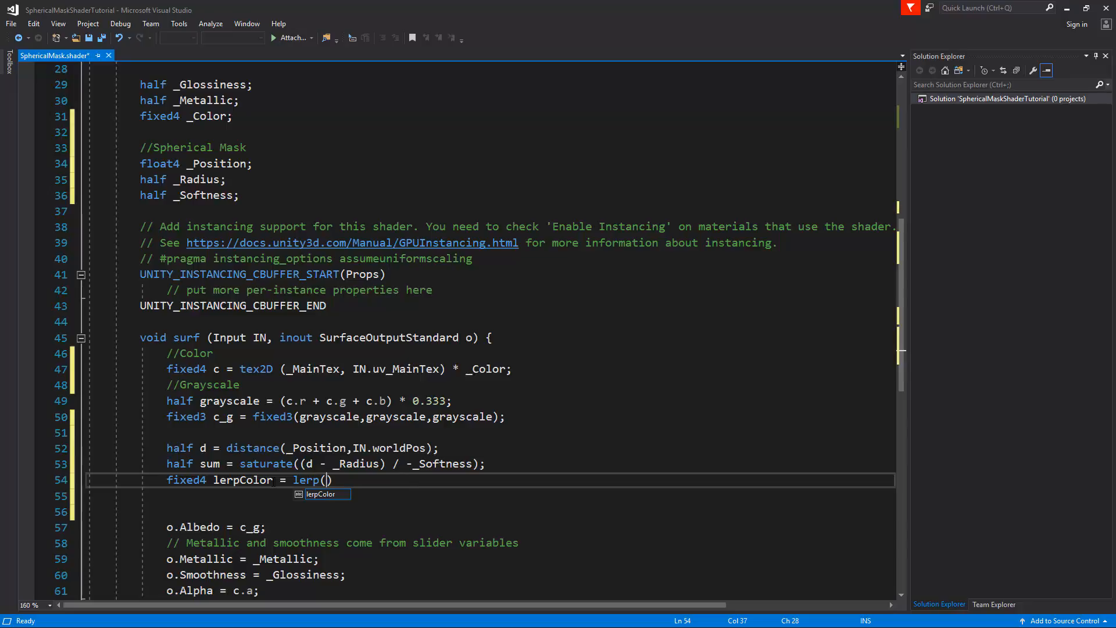
type("fixed4(")
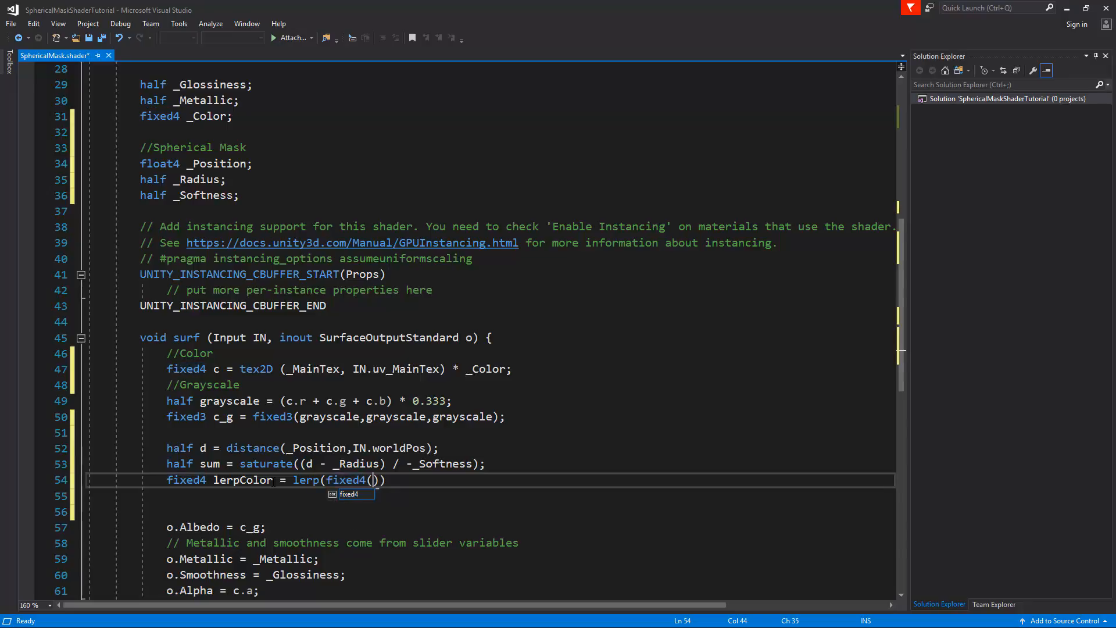
type("c")
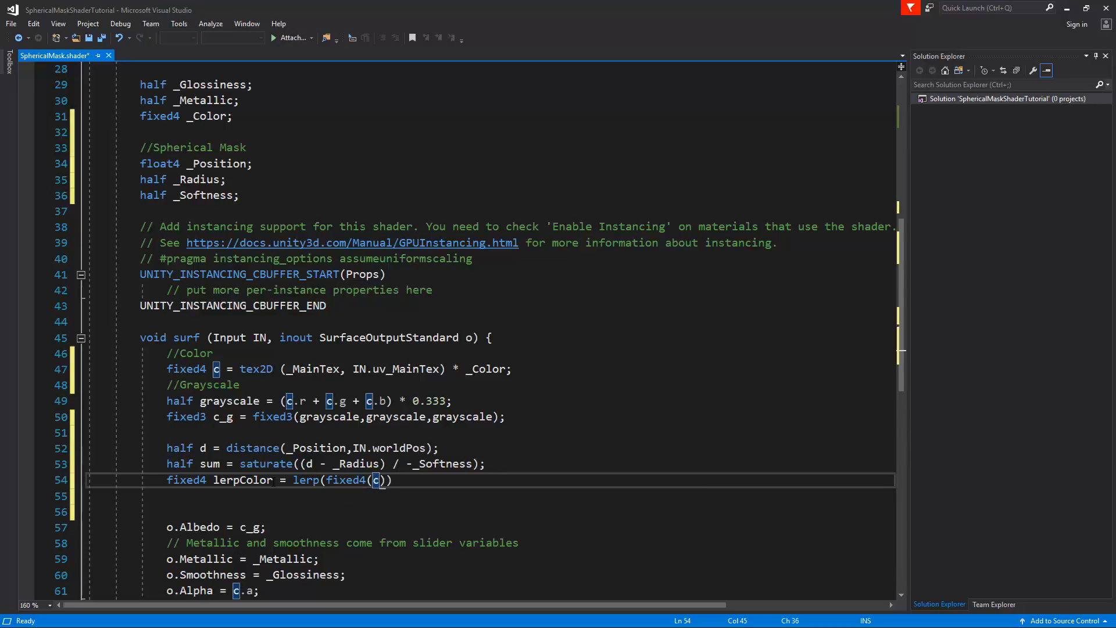
type("_g,")
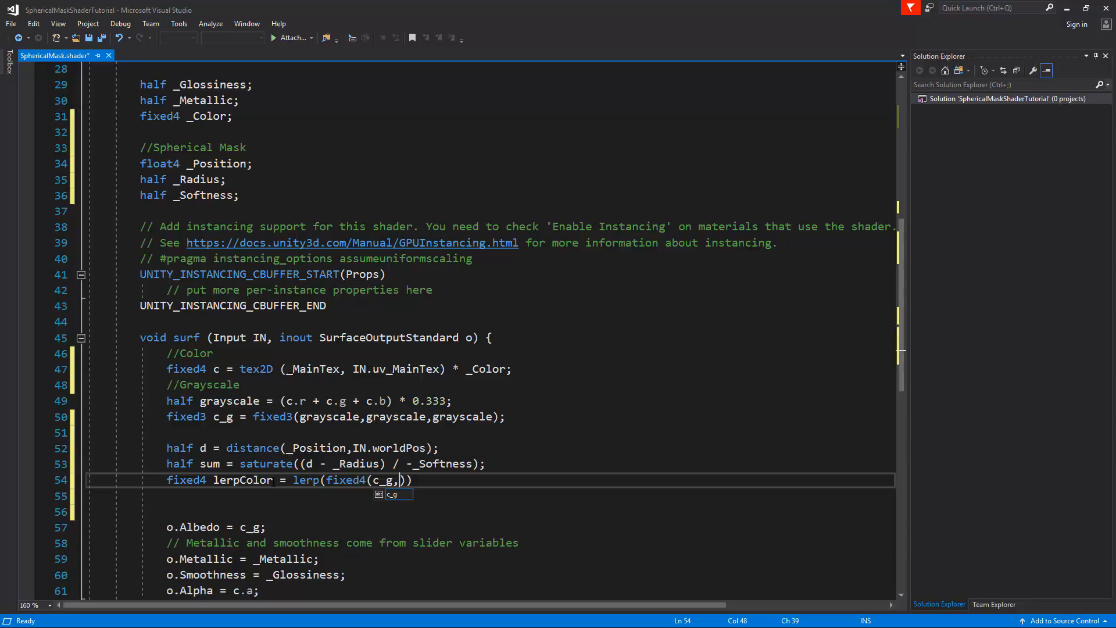
type("1")
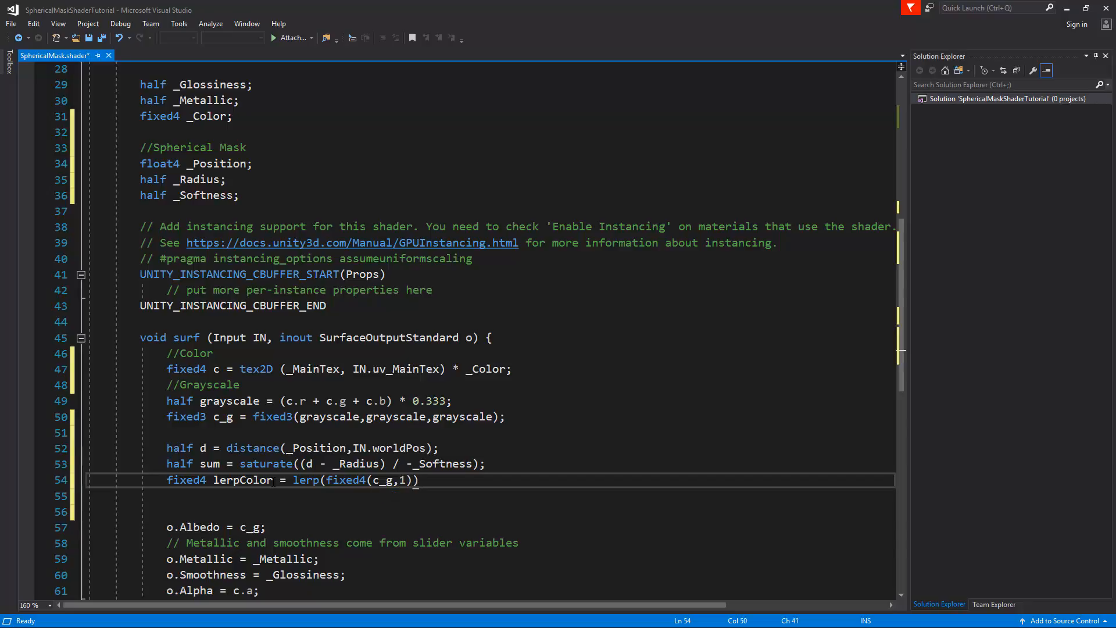
type(",")
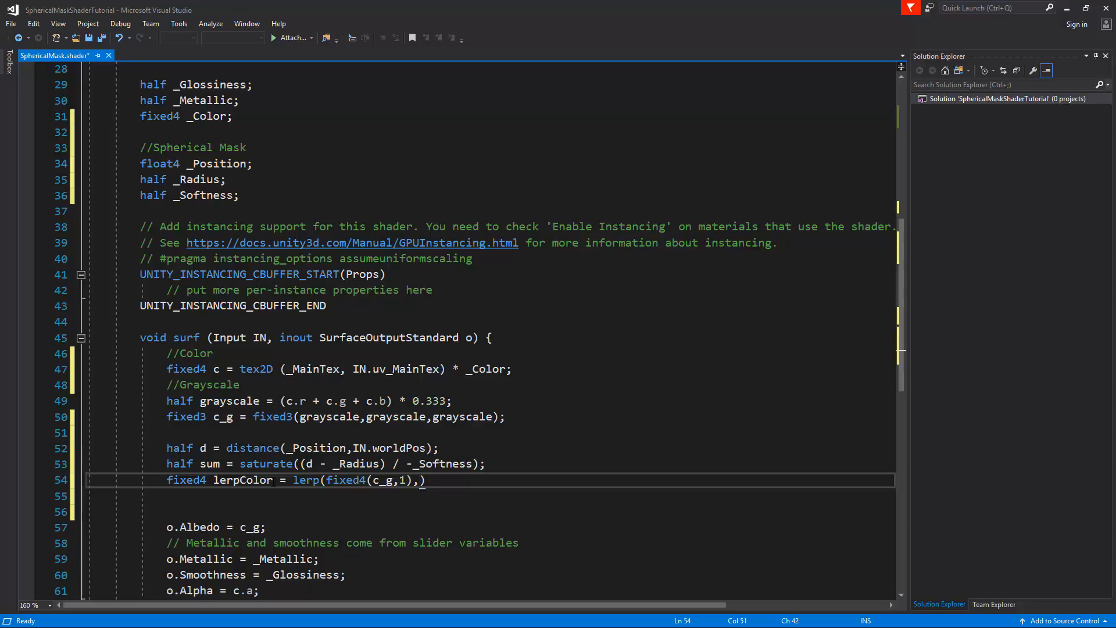
type("c,")
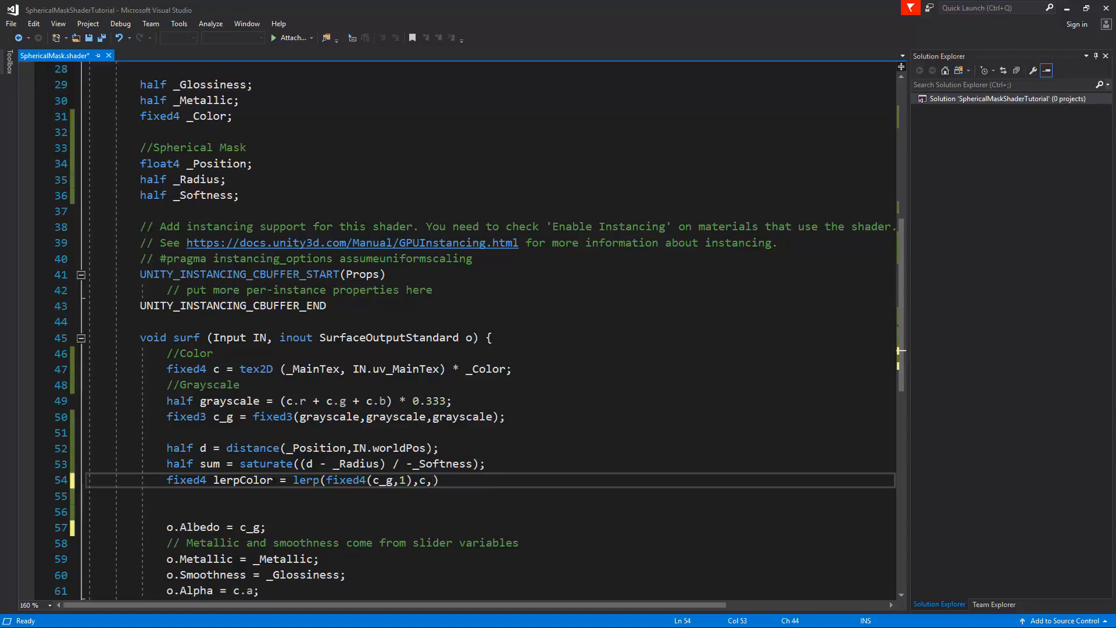
type("sum")
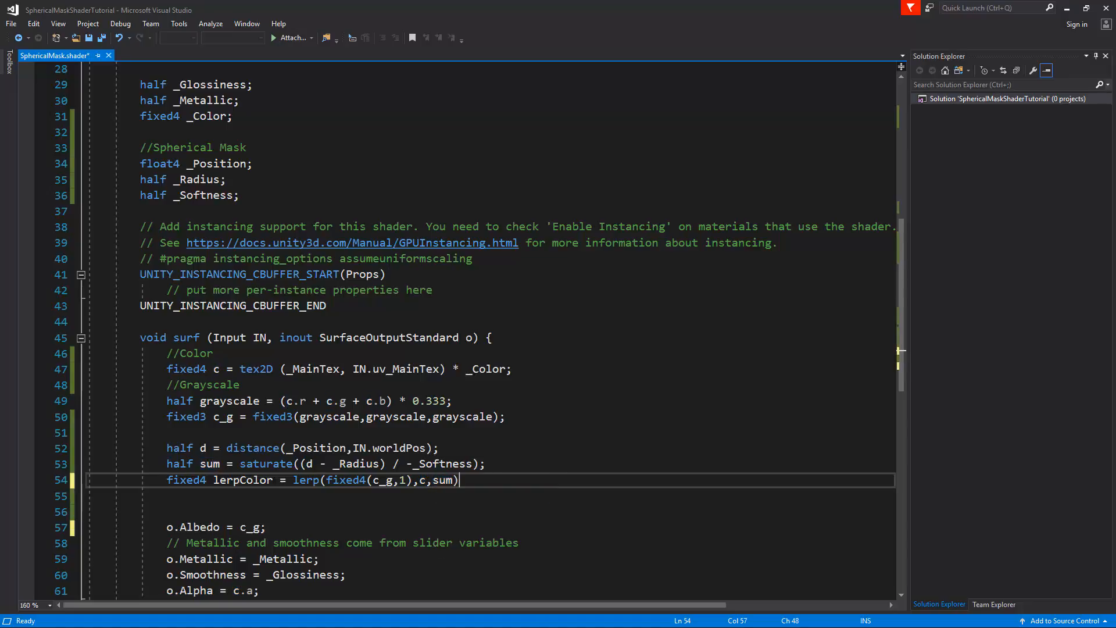
type(";")
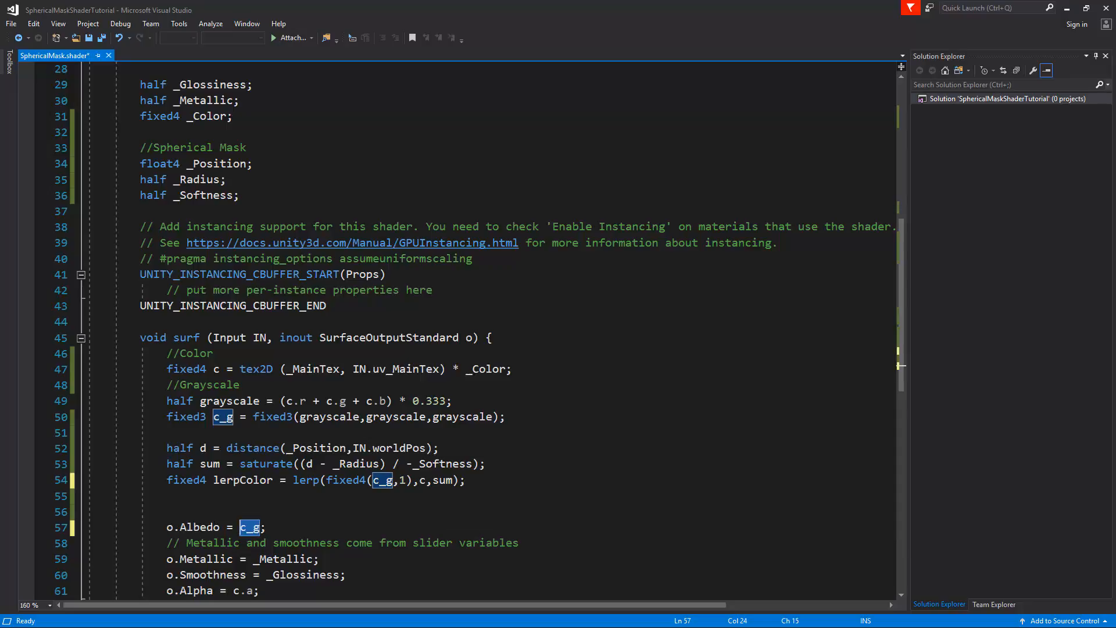
- Replace c_g in o.Albedo with lerpColor.rgb and save the shader
type("lerpco")
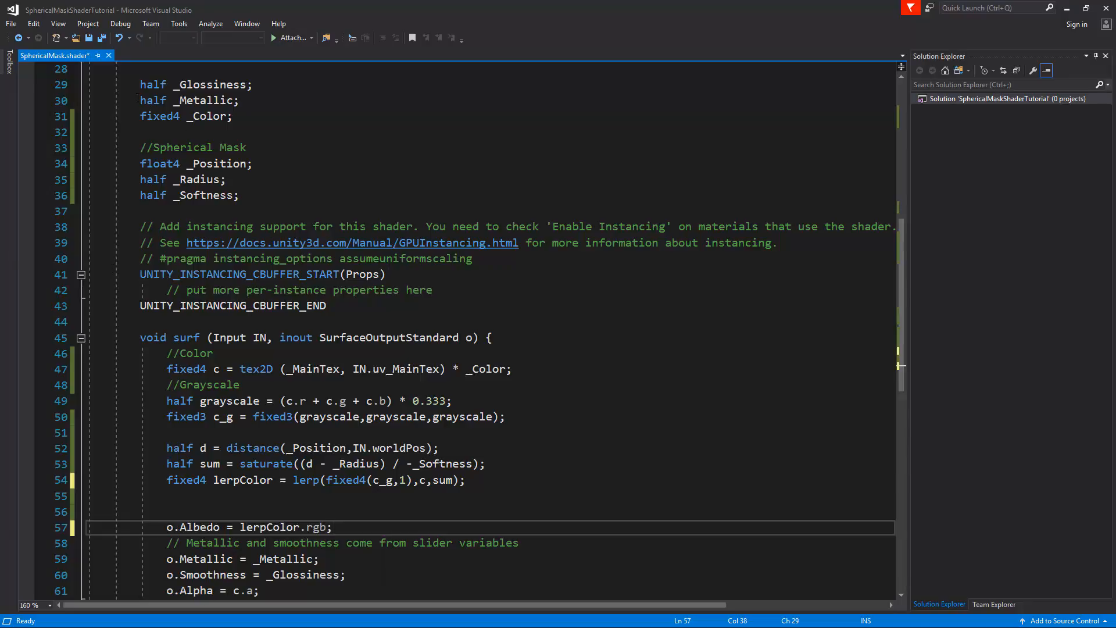
key("ctrl+s")
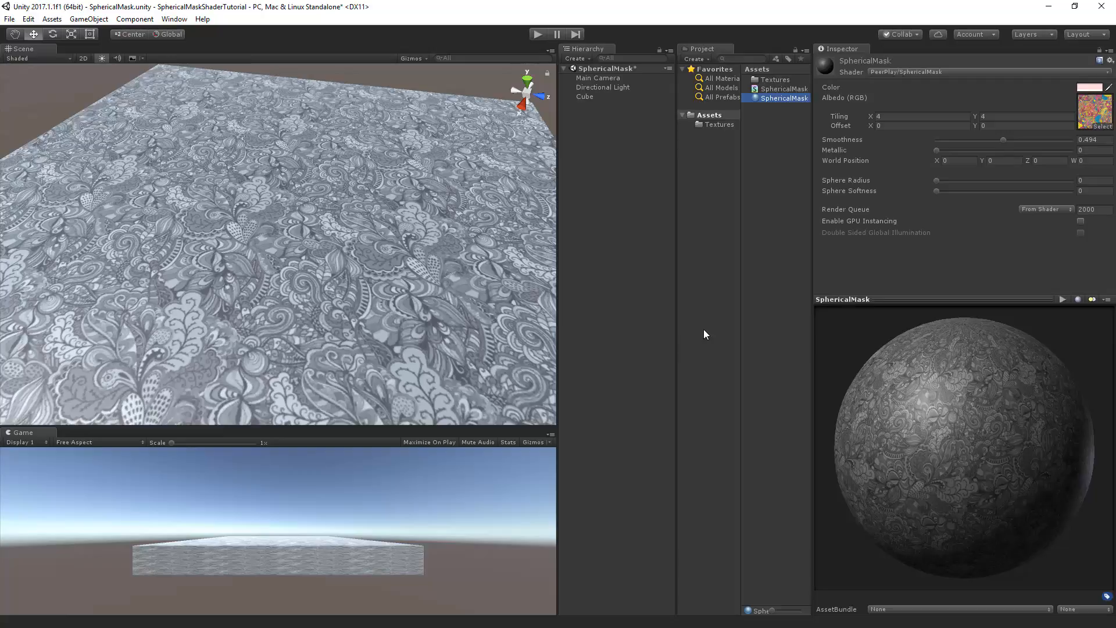
- Set the SphericalMask material's Sphere Radius to 2 and Sphere Softness to 0.5
left_click(1095, 181)
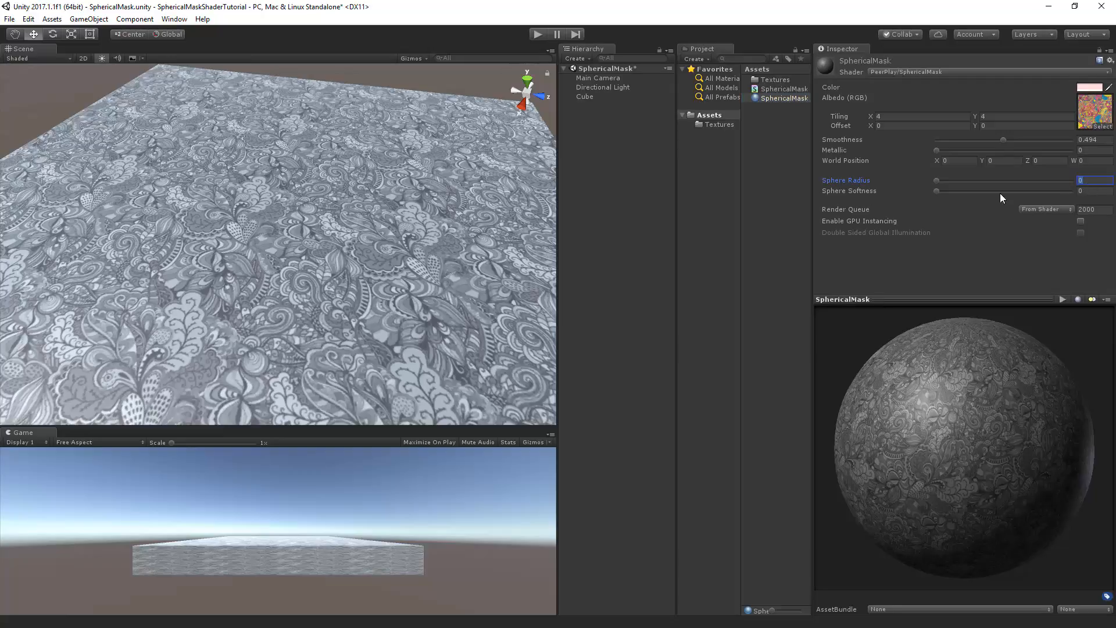
mouse_move(629, 235)
type("2")
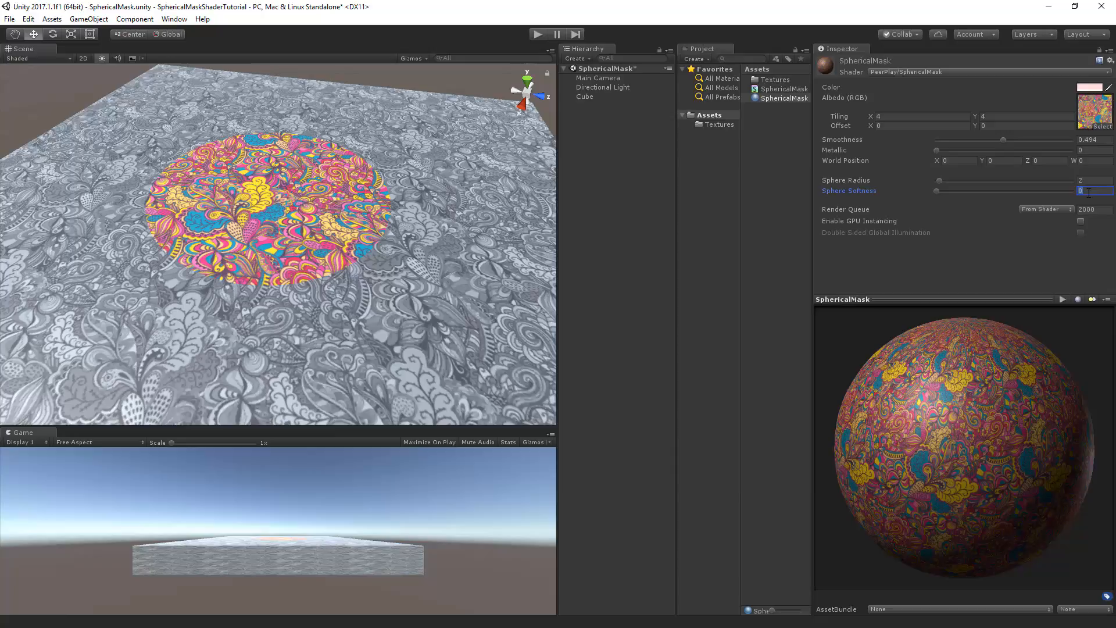
type("0.5")
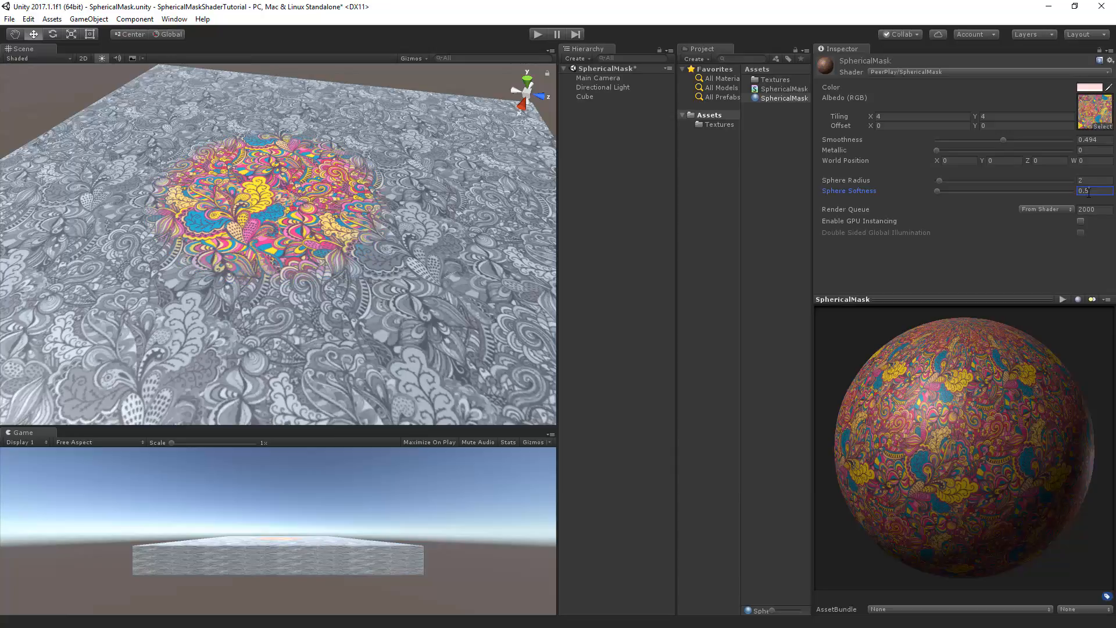
left_click(955, 160)
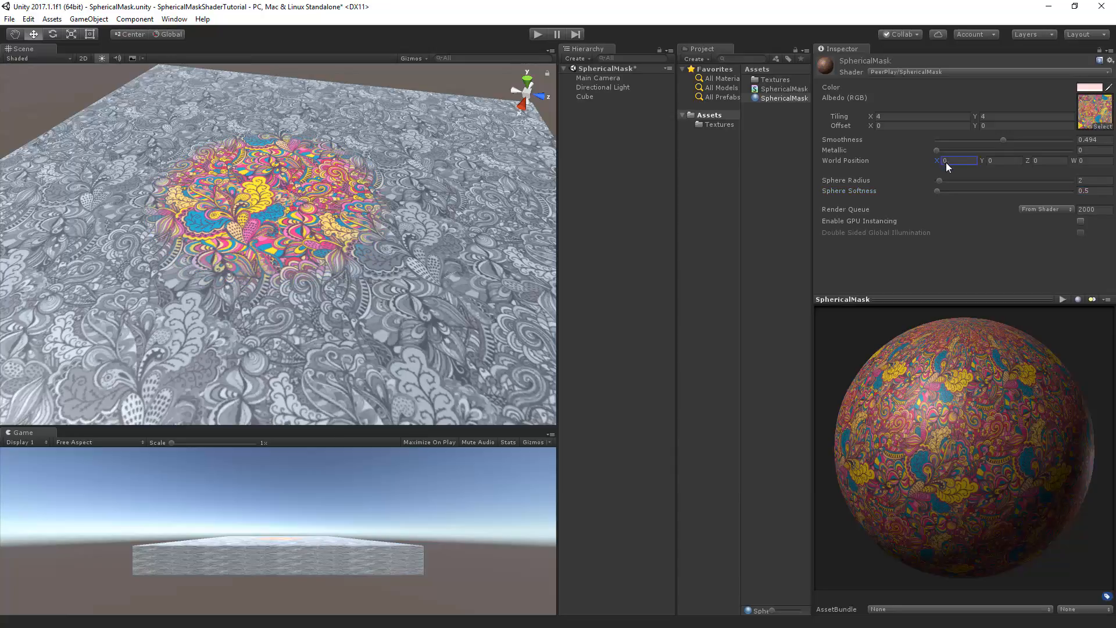